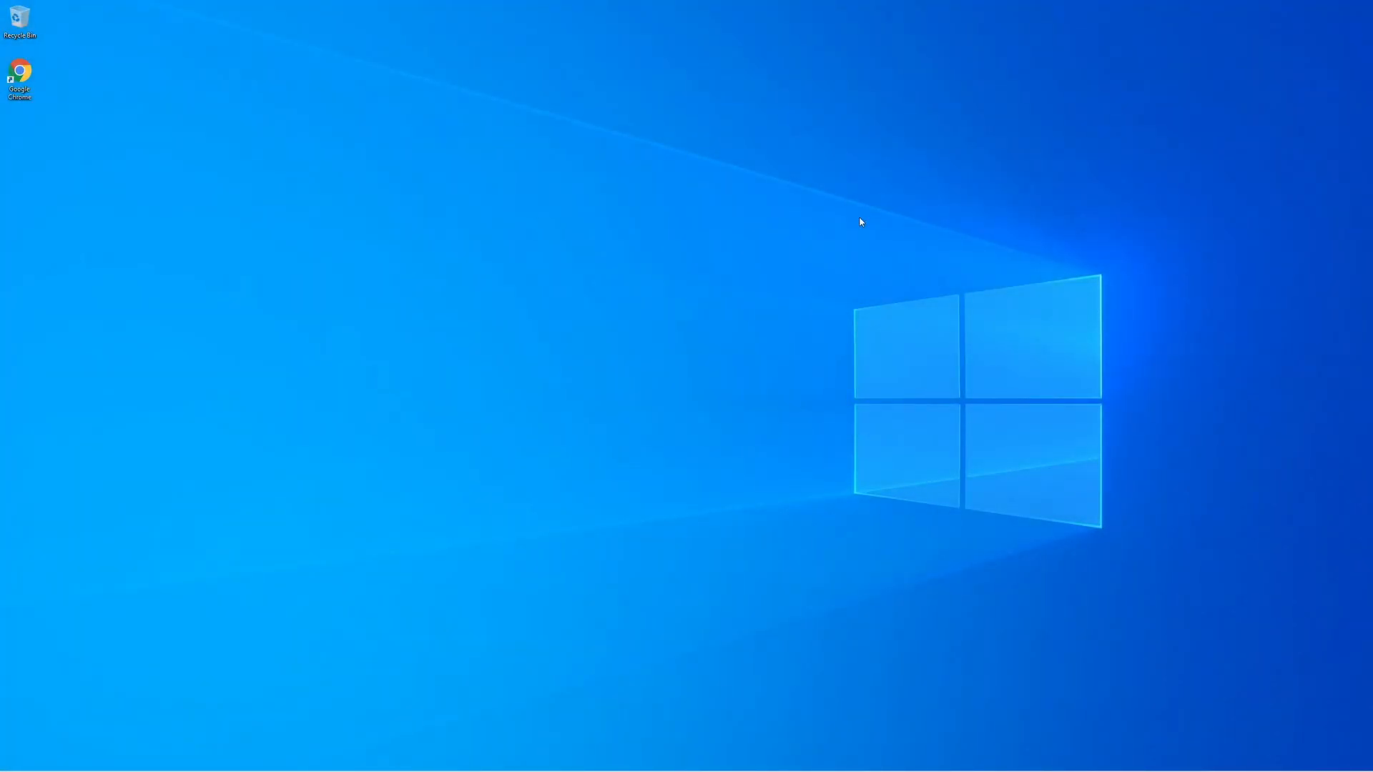
mouse_move(853, 221)
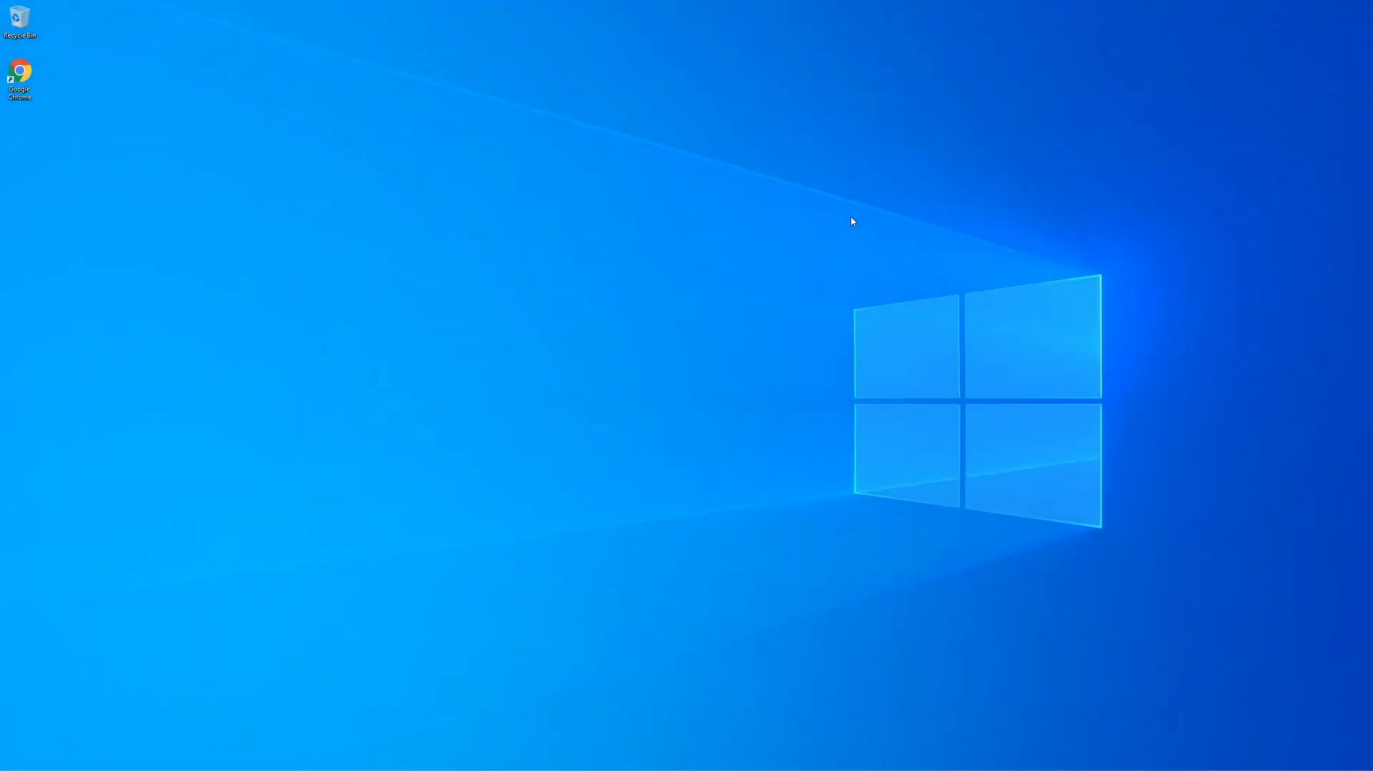
mouse_move(725, 200)
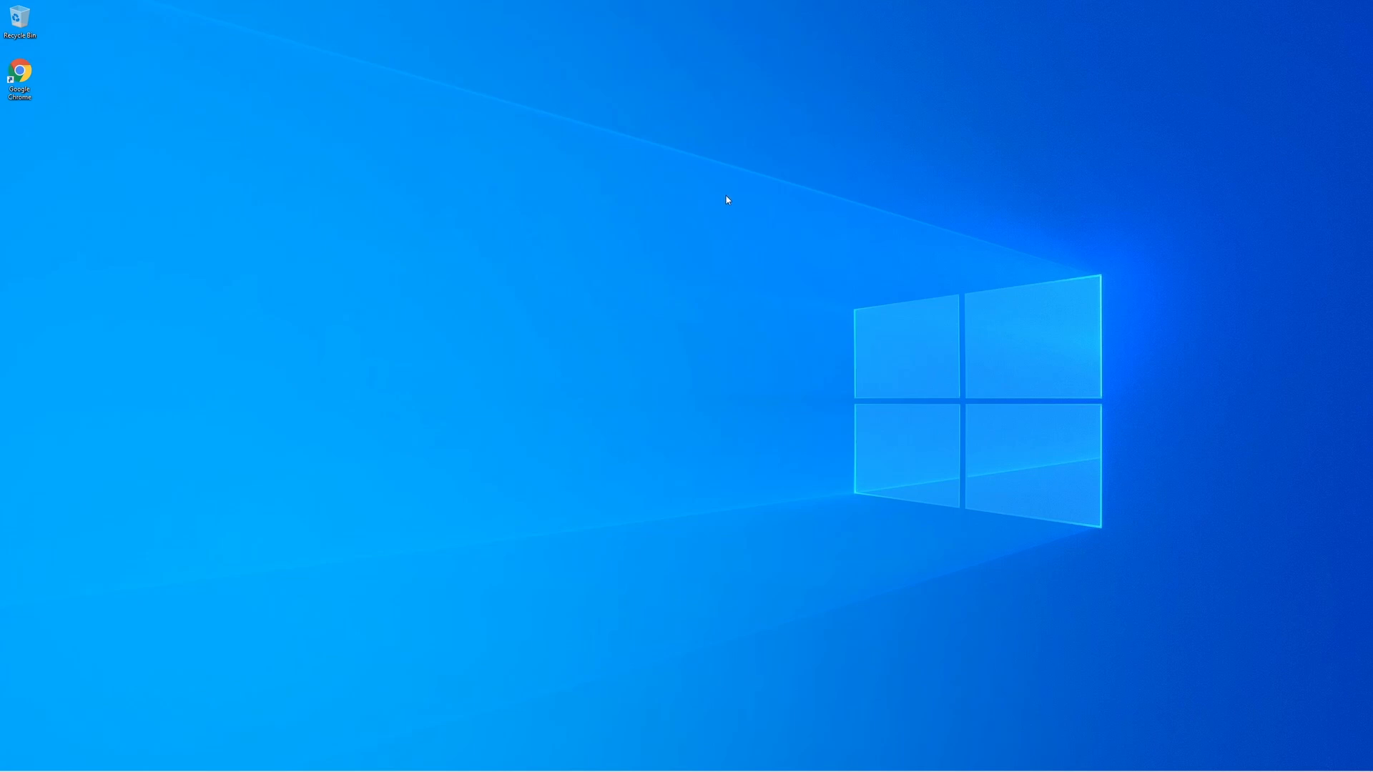
mouse_move(716, 250)
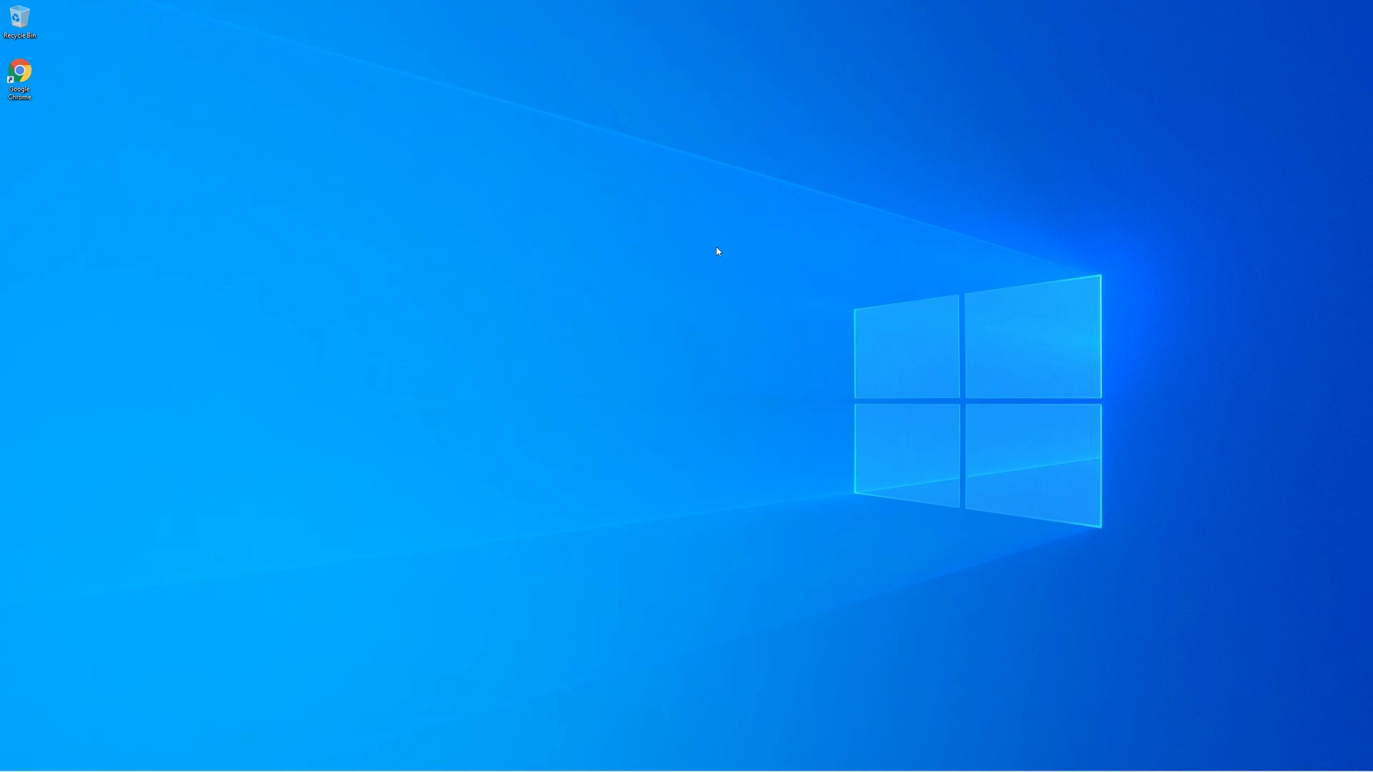
mouse_move(738, 221)
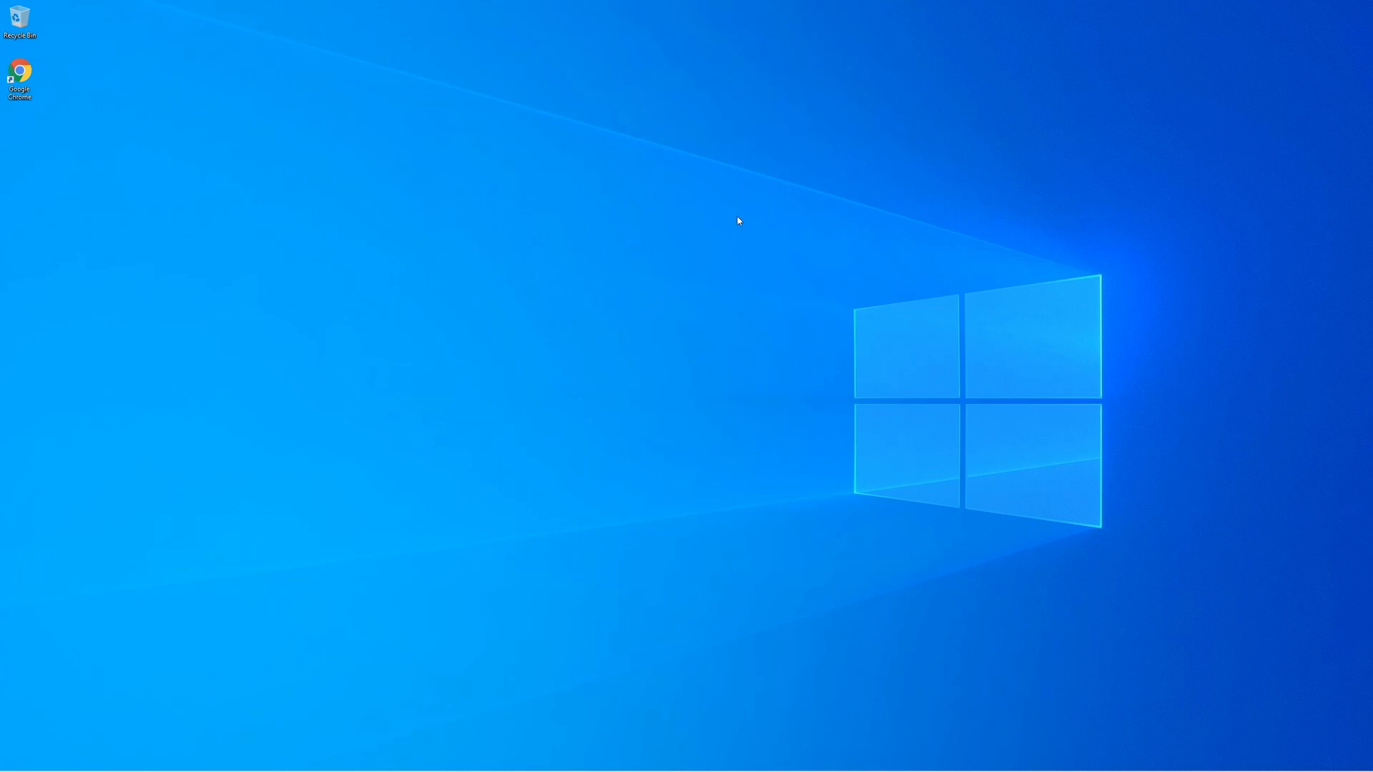
mouse_move(416, 178)
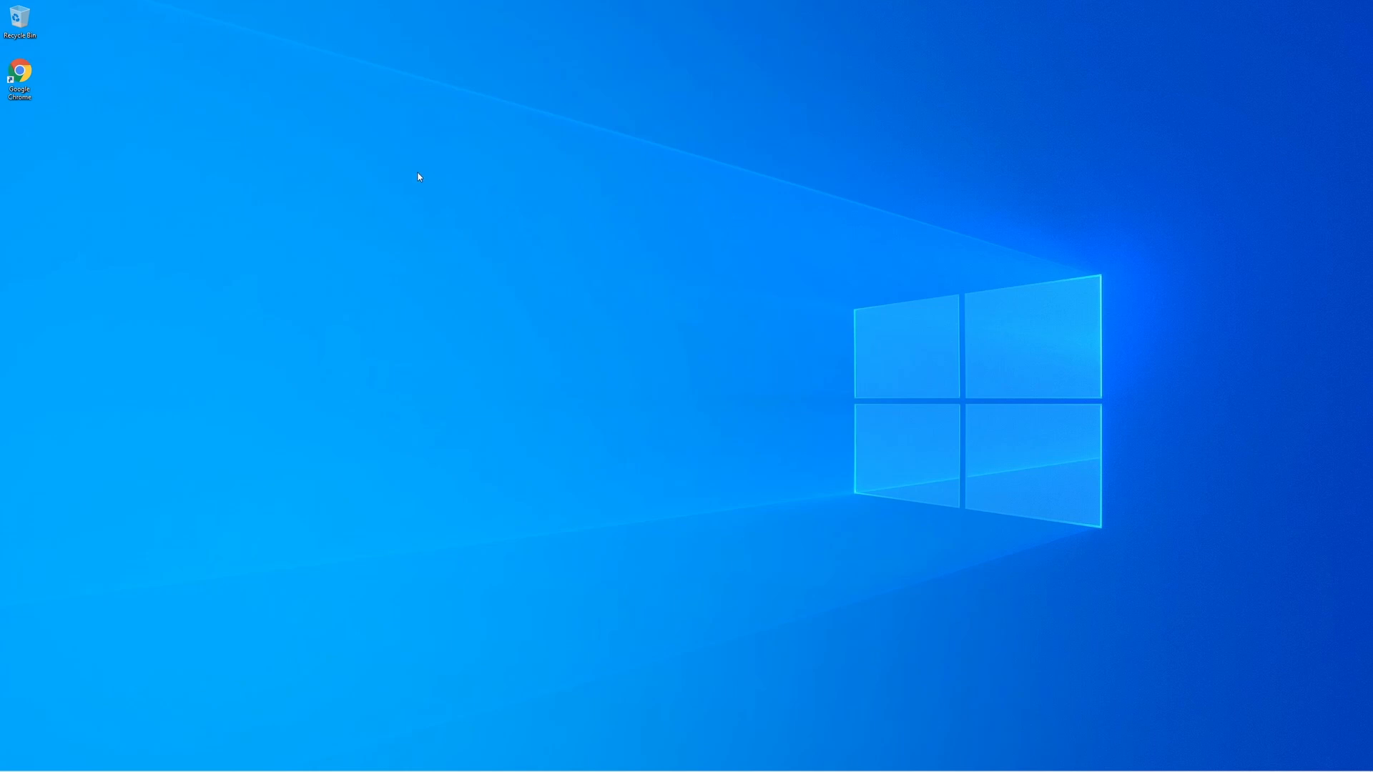
mouse_move(117, 103)
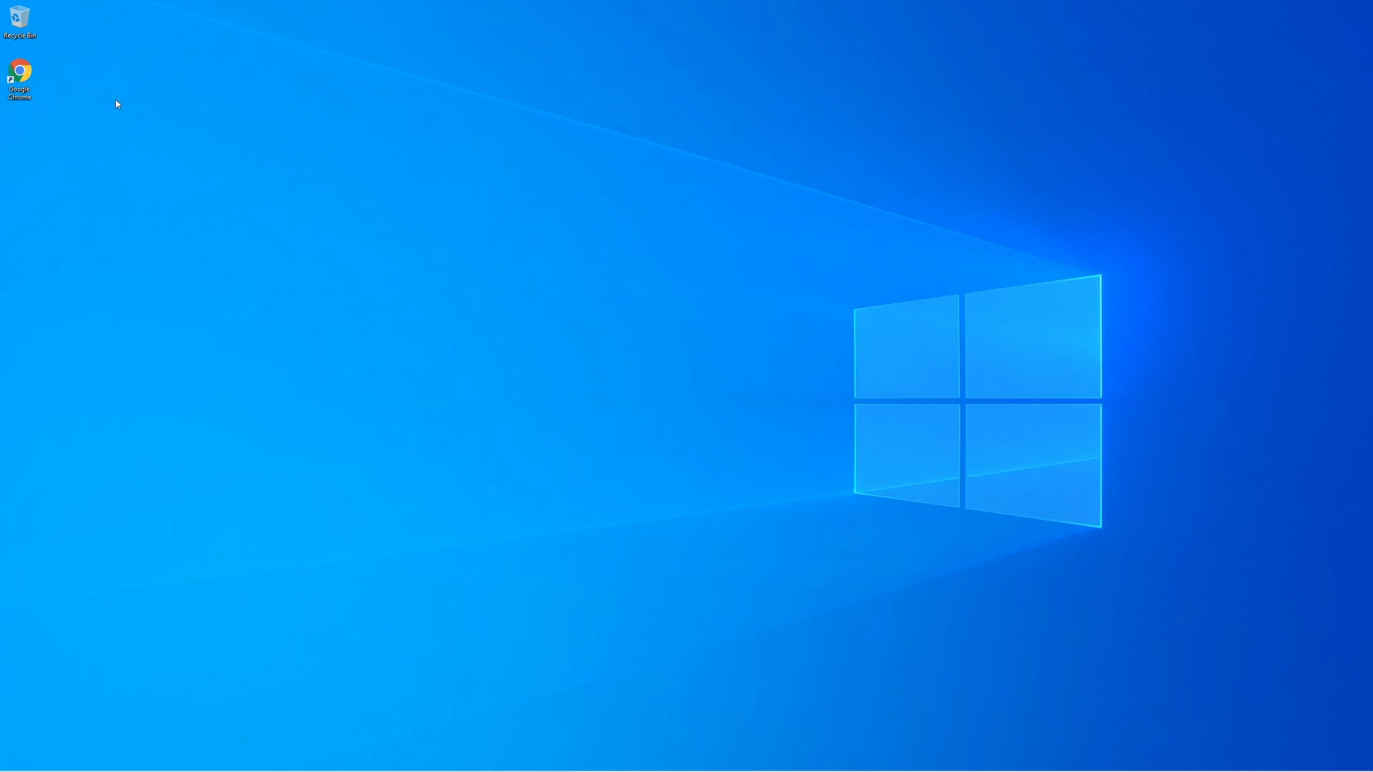
Launch Chrome maximized and navigate to blender.org.
double_click(20, 68)
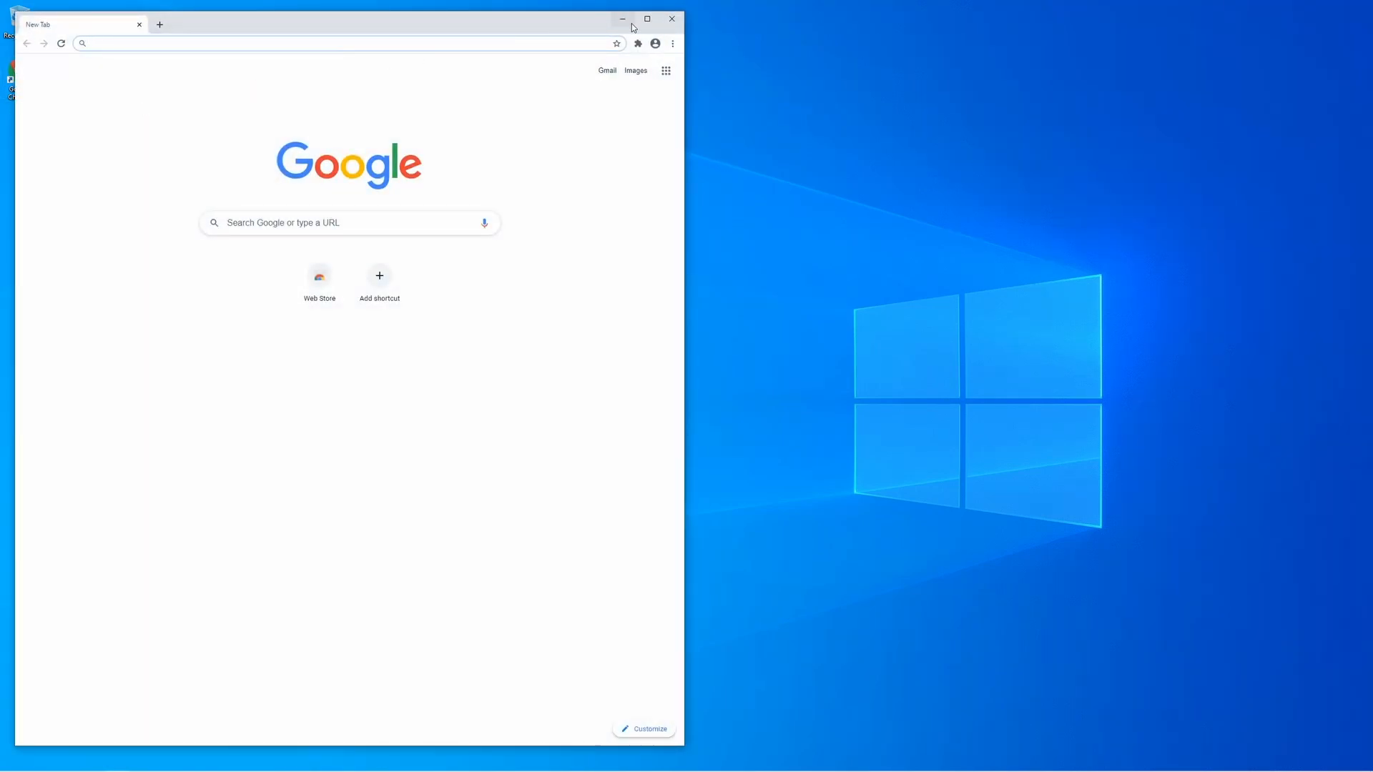
click(646, 20)
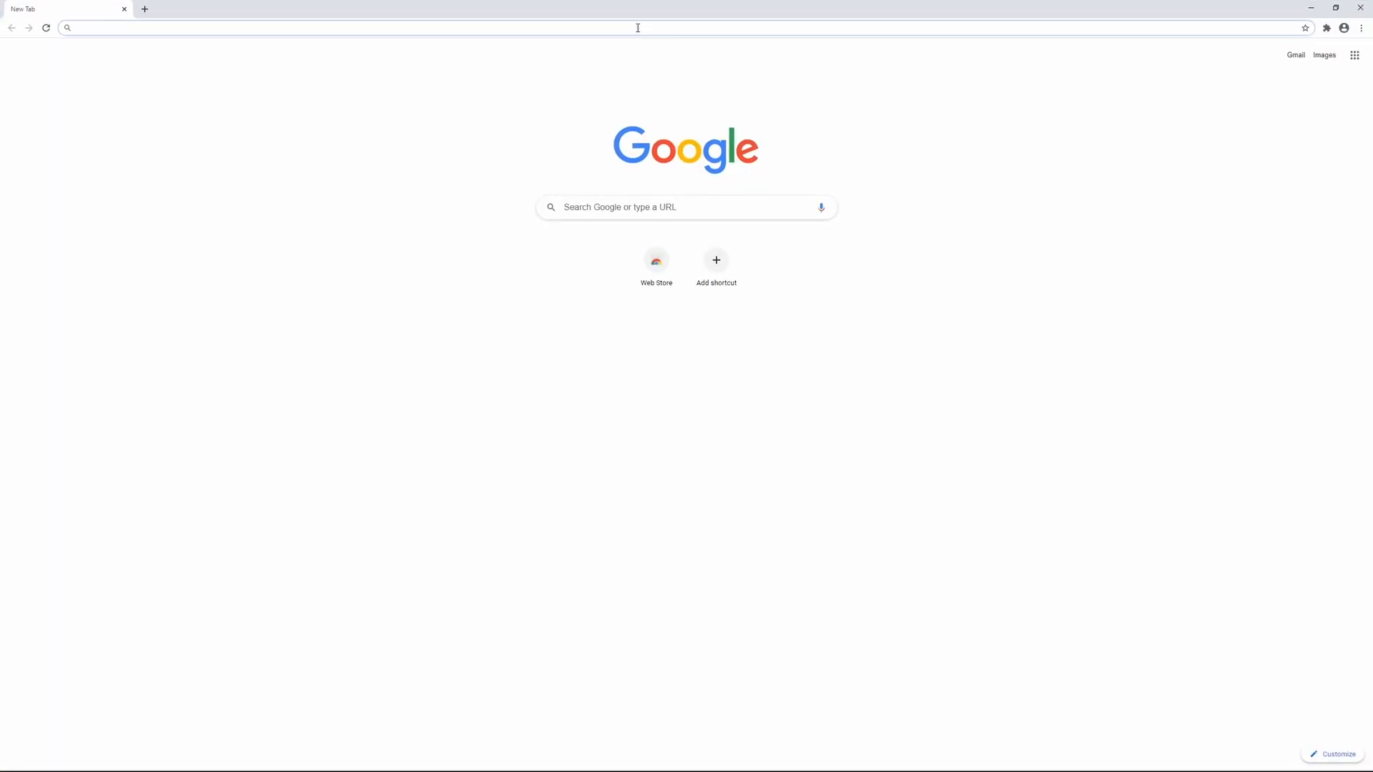
text(blender.org)
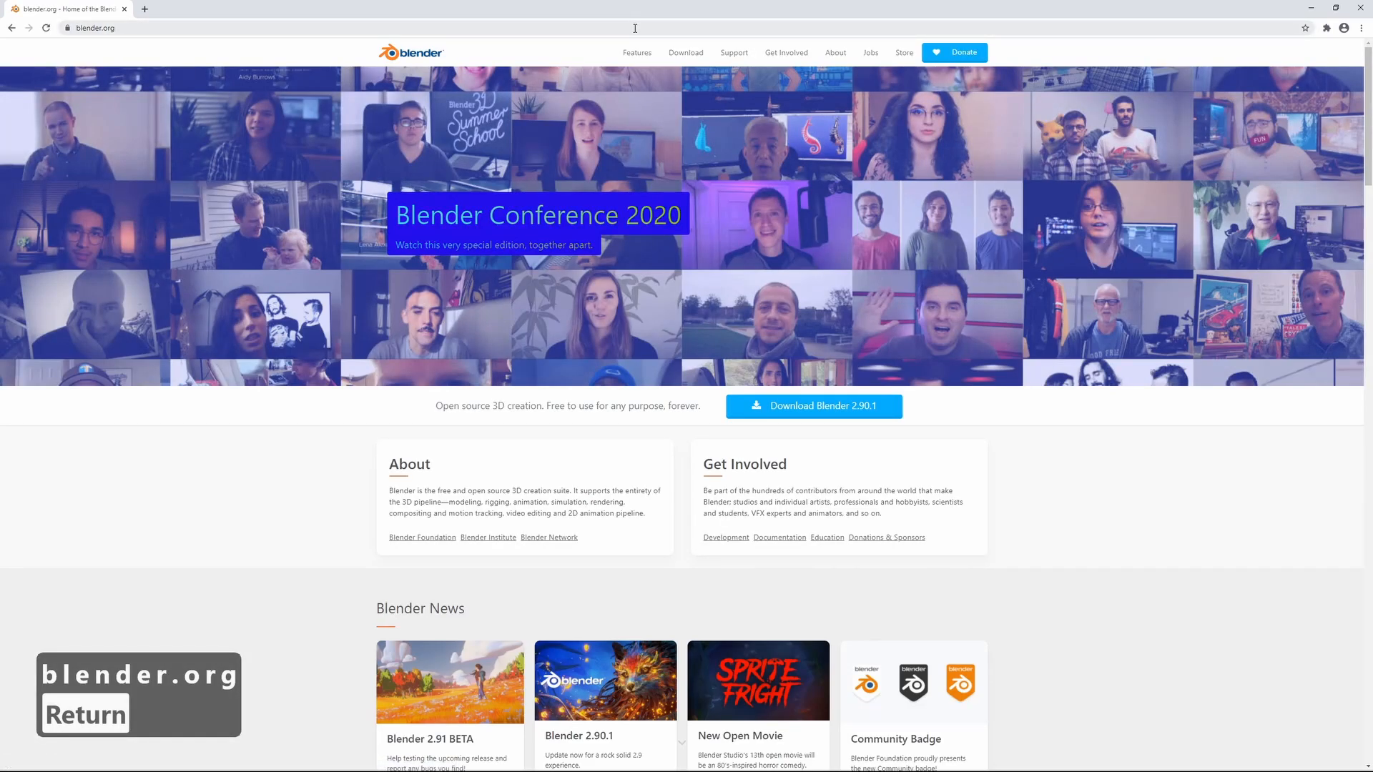
mouse_move(686, 51)
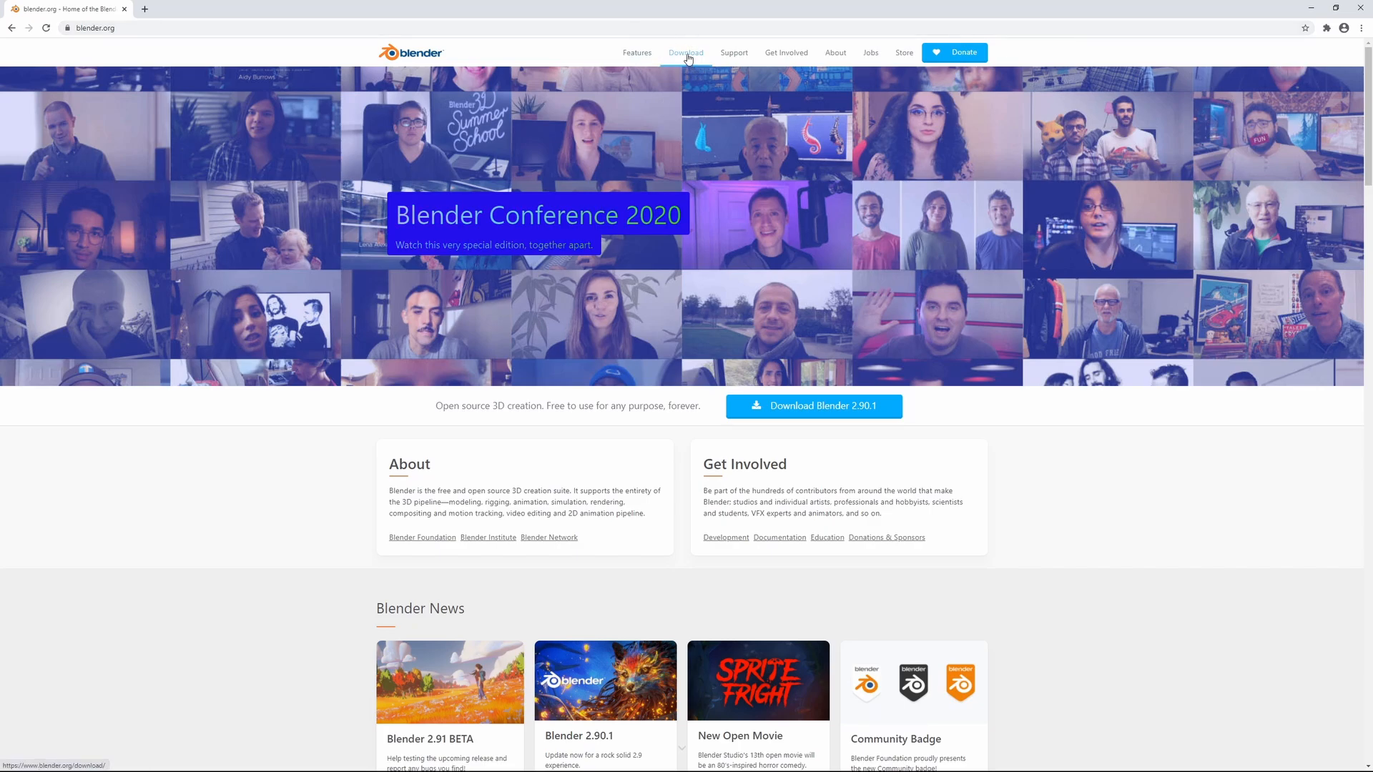
From the Download page, start downloading the Blender 2.90.1 Windows installer.
click(686, 51)
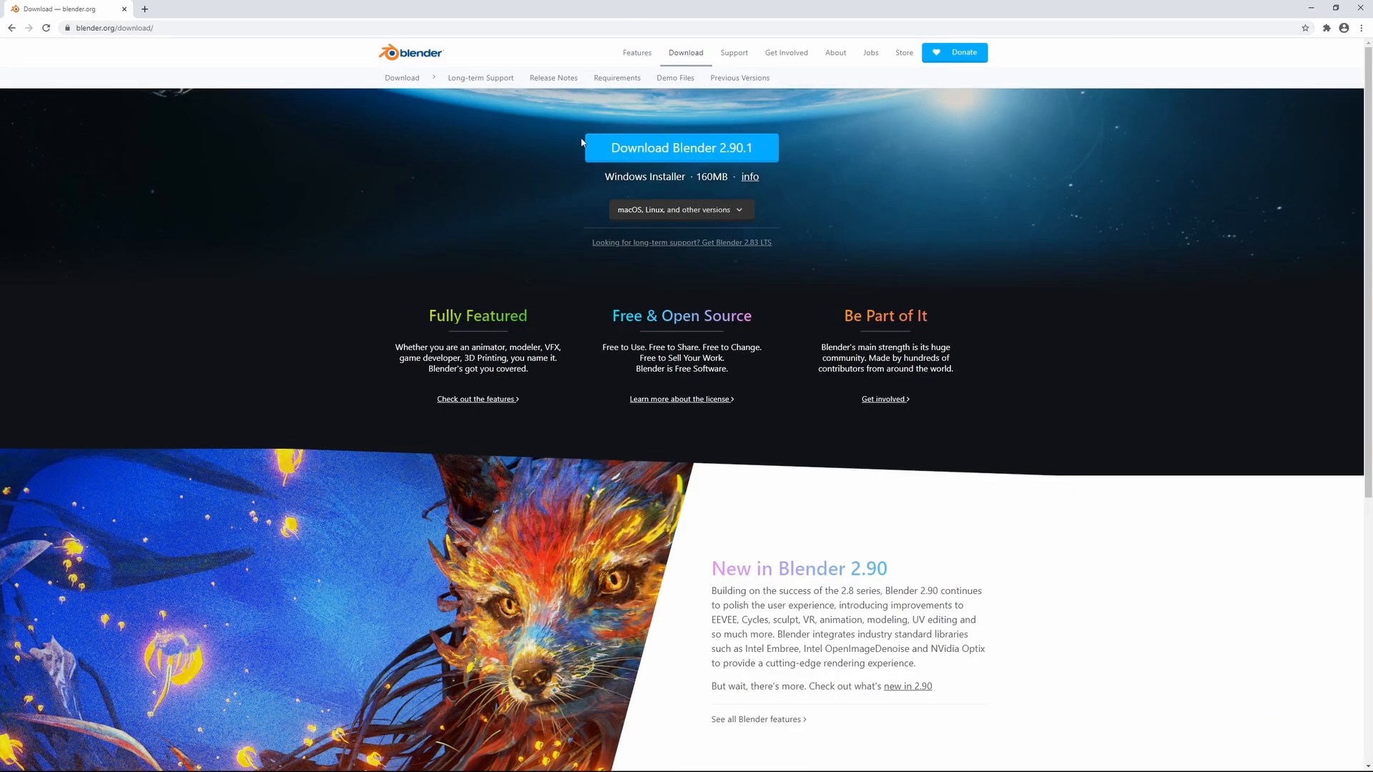
mouse_move(736, 153)
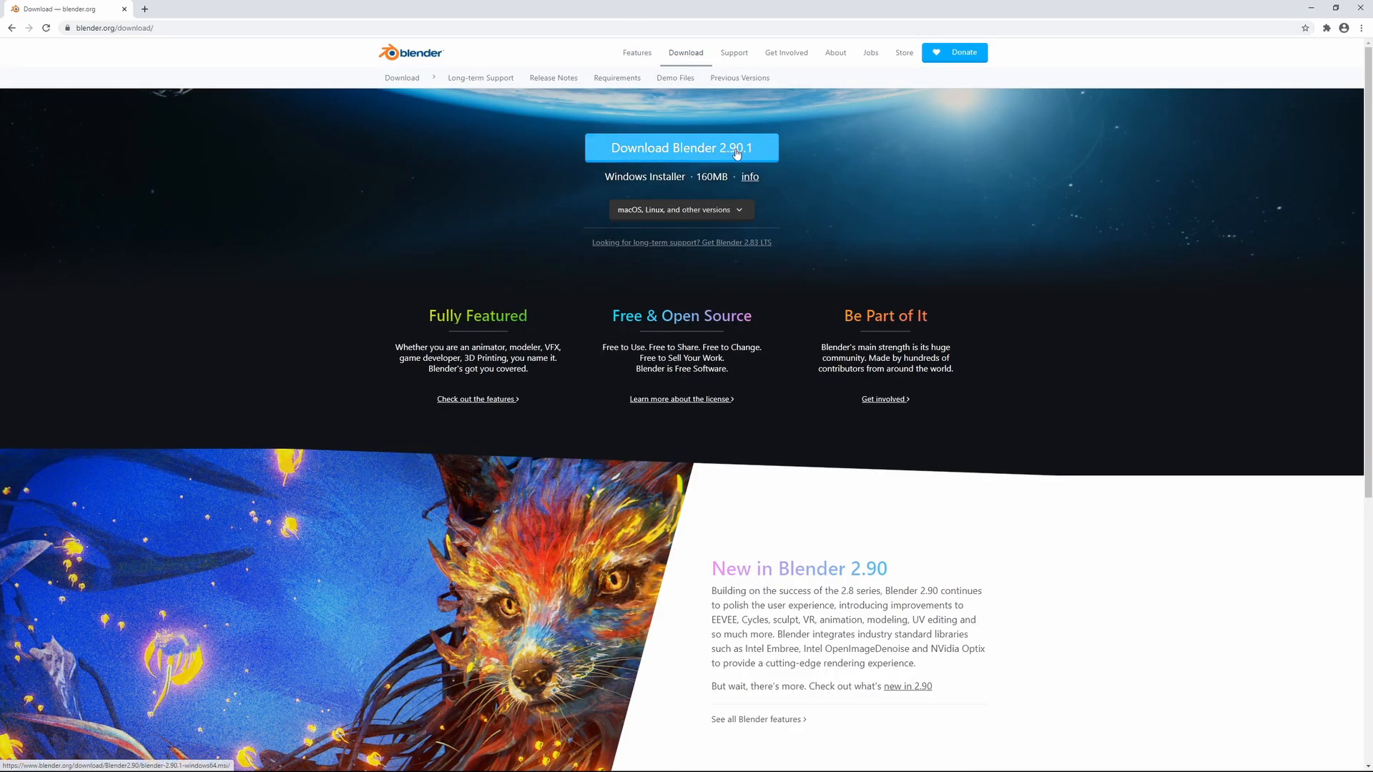
mouse_move(615, 184)
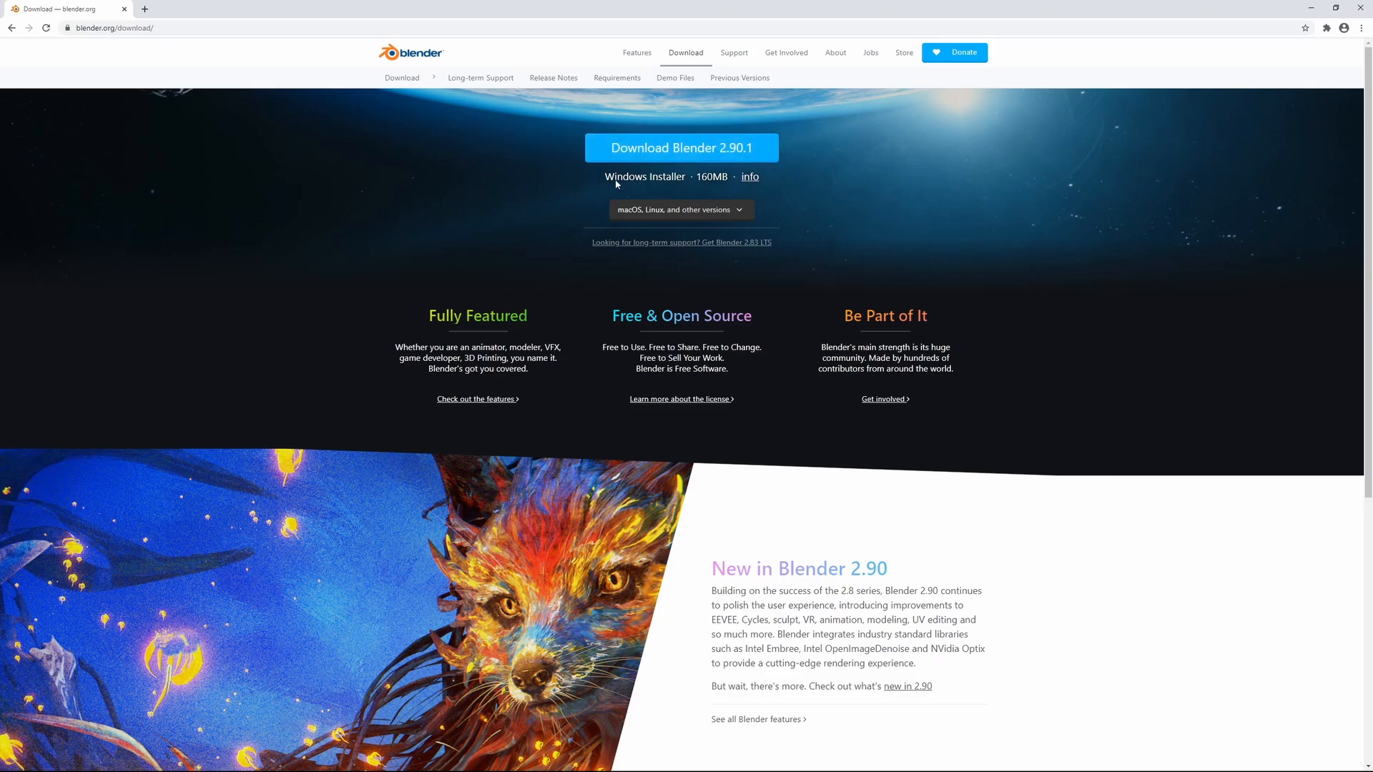
mouse_move(609, 176)
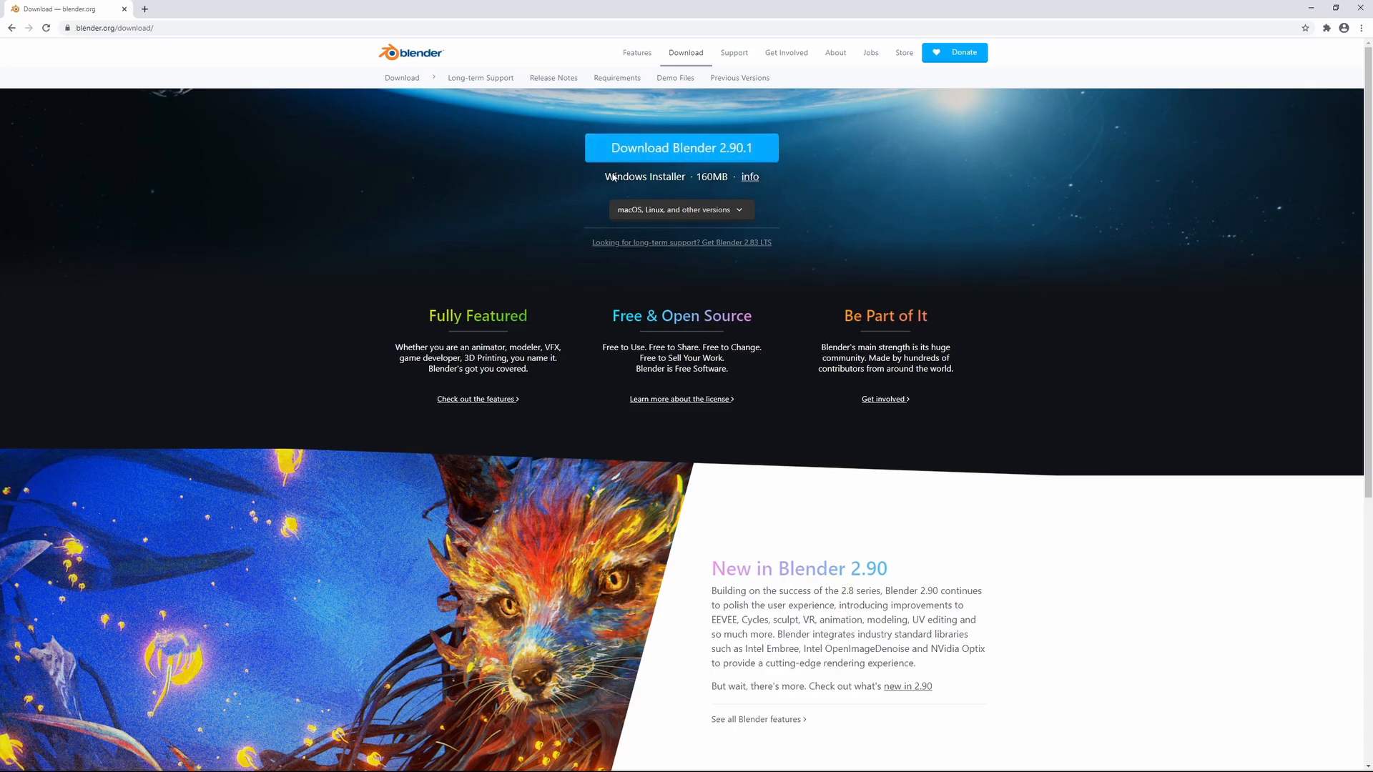
mouse_move(824, 163)
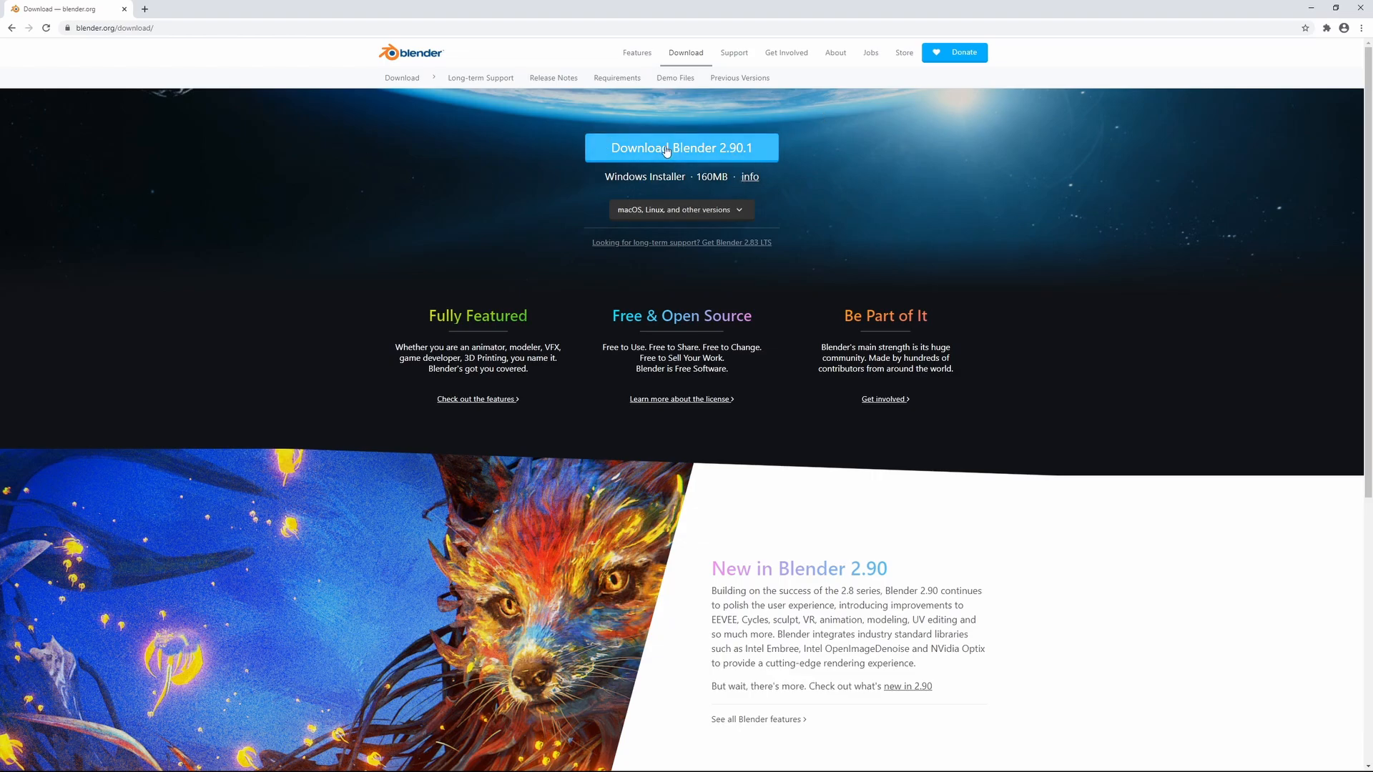
mouse_move(689, 151)
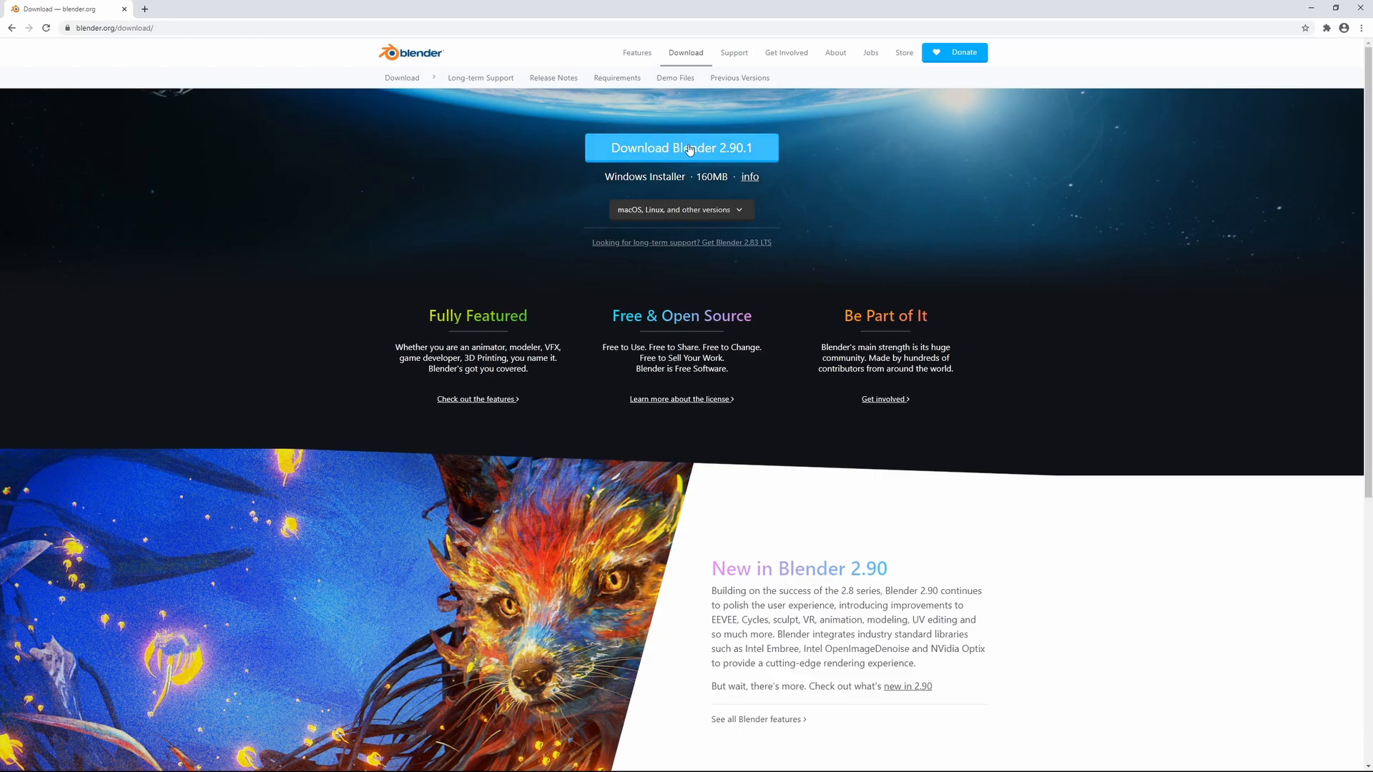
click(688, 147)
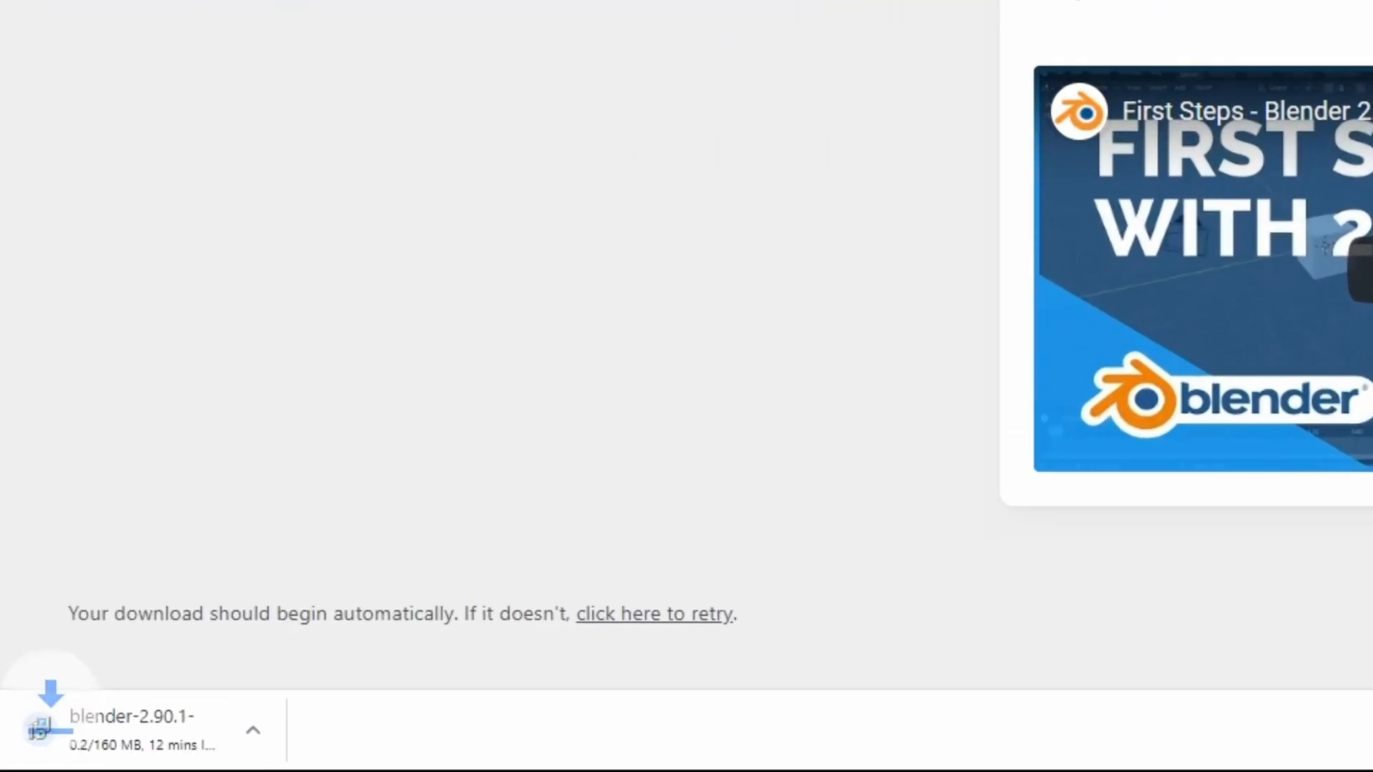
mouse_move(701, 343)
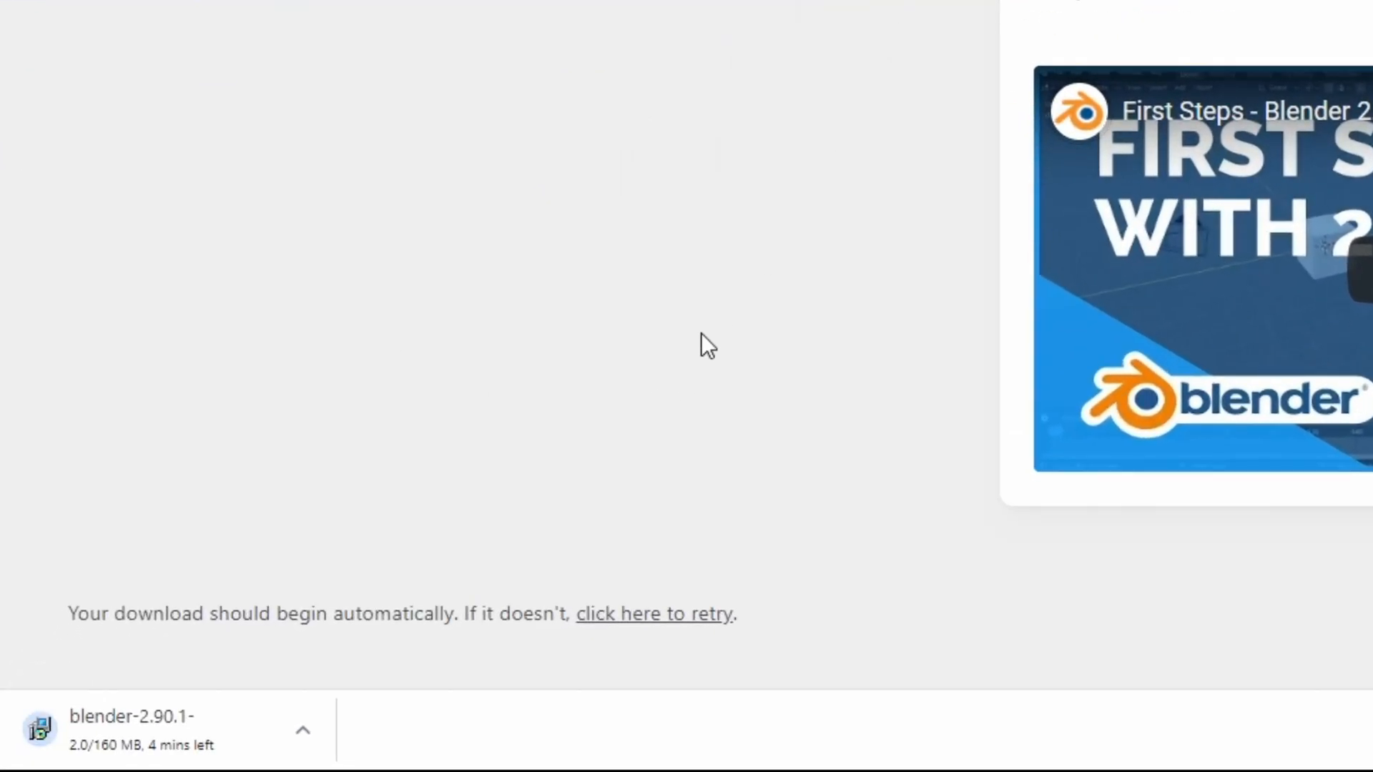
mouse_move(356, 546)
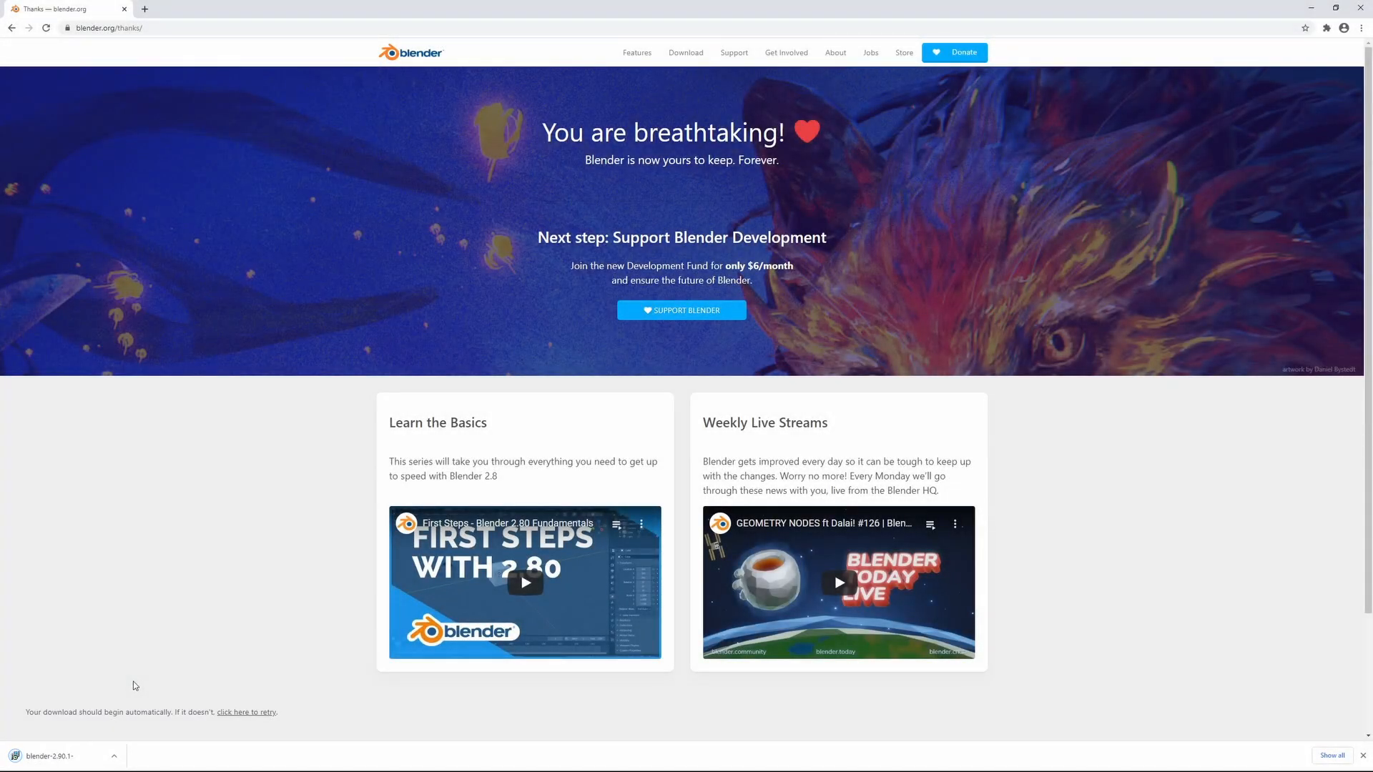
mouse_move(225, 669)
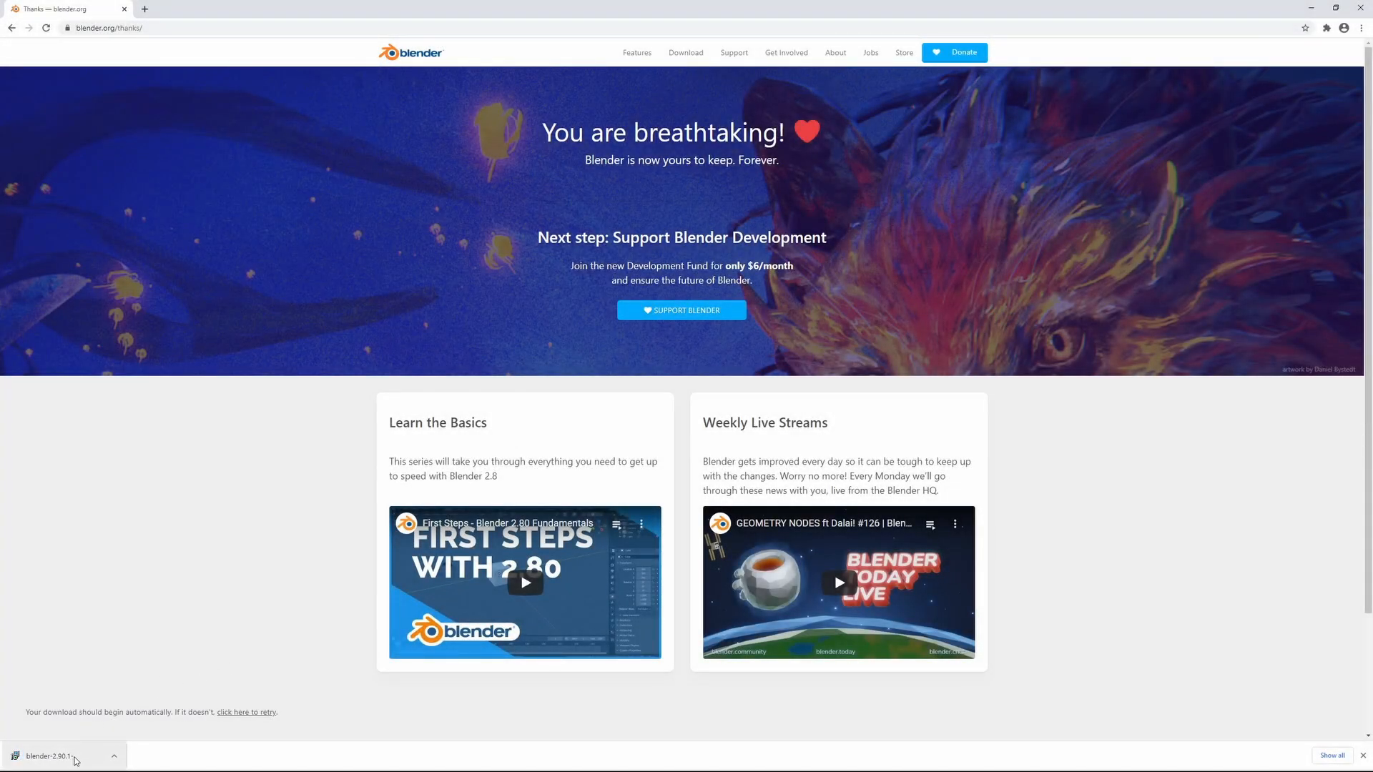
Run the downloaded .msi, pass the welcome page and accept the license terms.
click(55, 755)
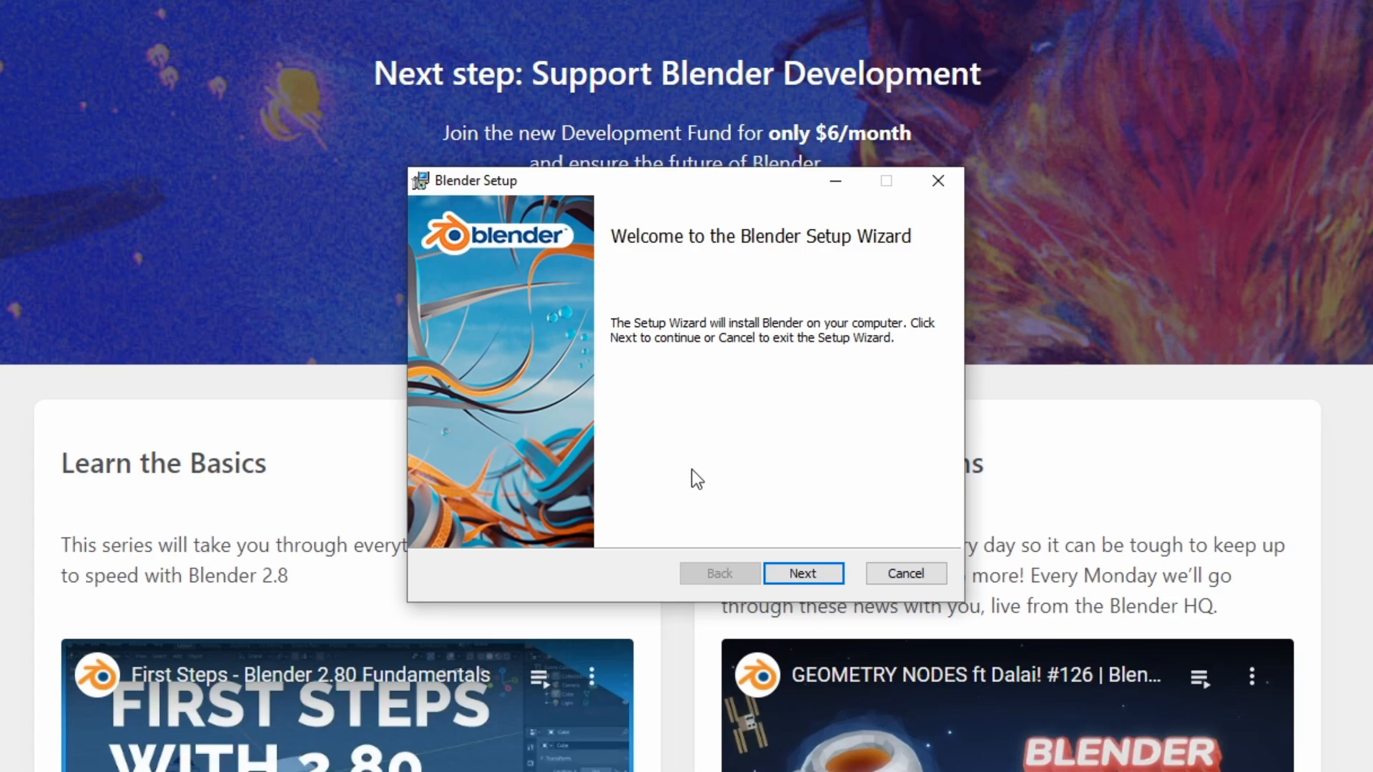
click(803, 574)
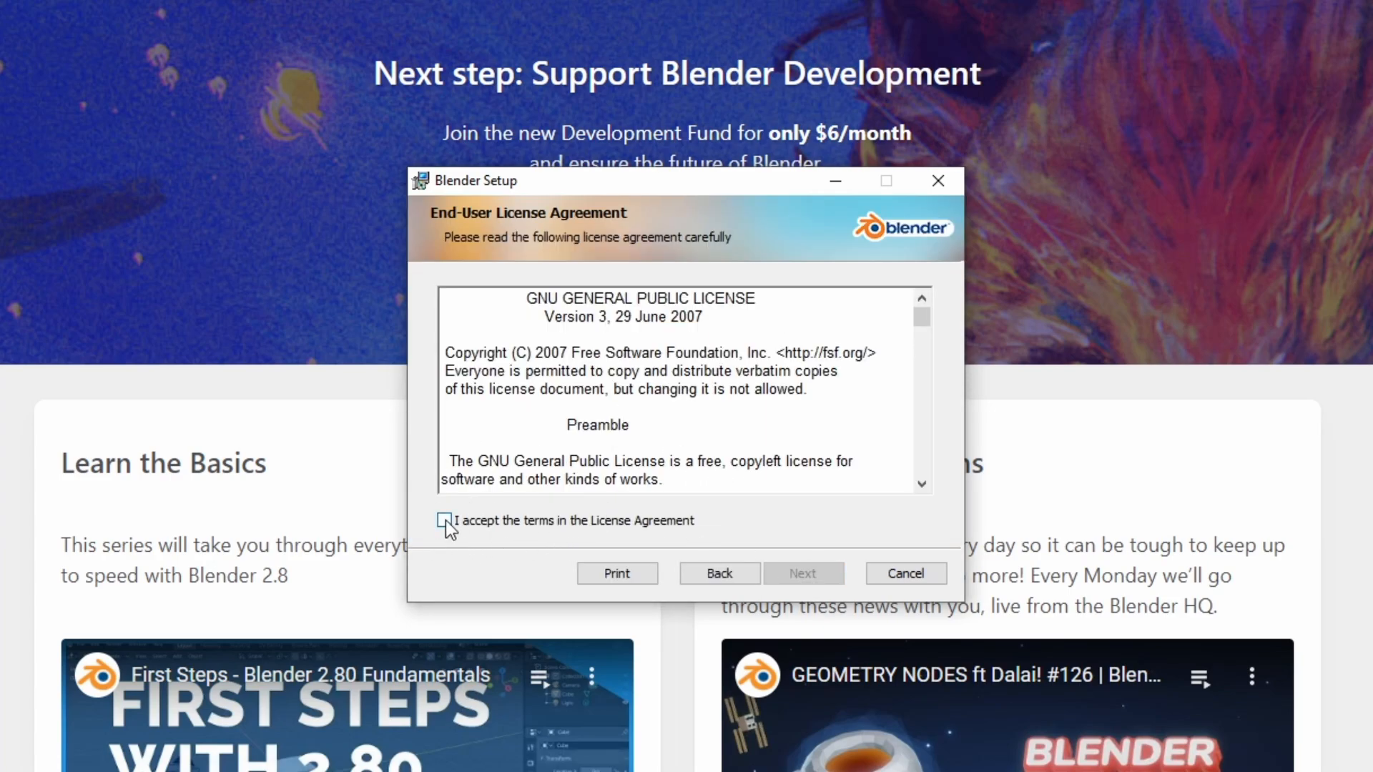
click(444, 521)
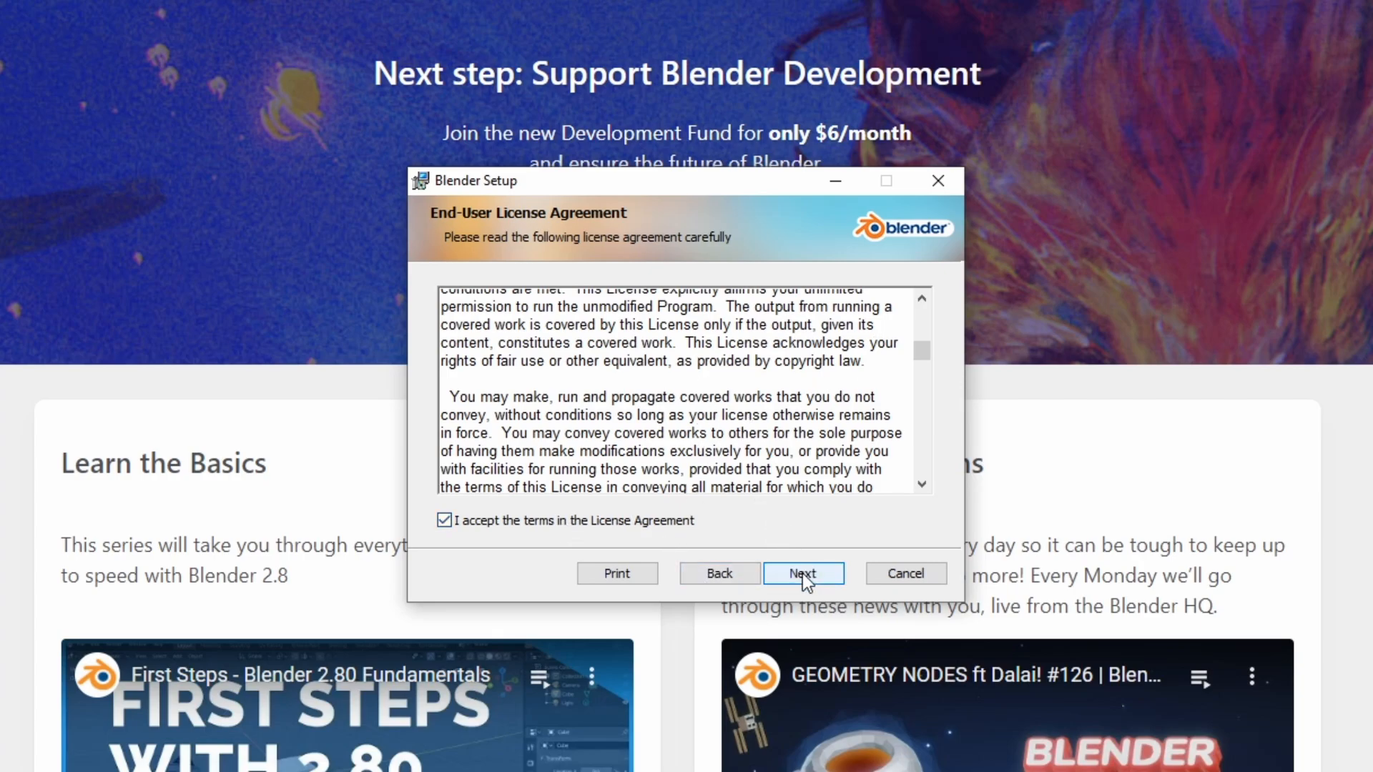
Install Blender with default features to the default Program Files location.
click(804, 573)
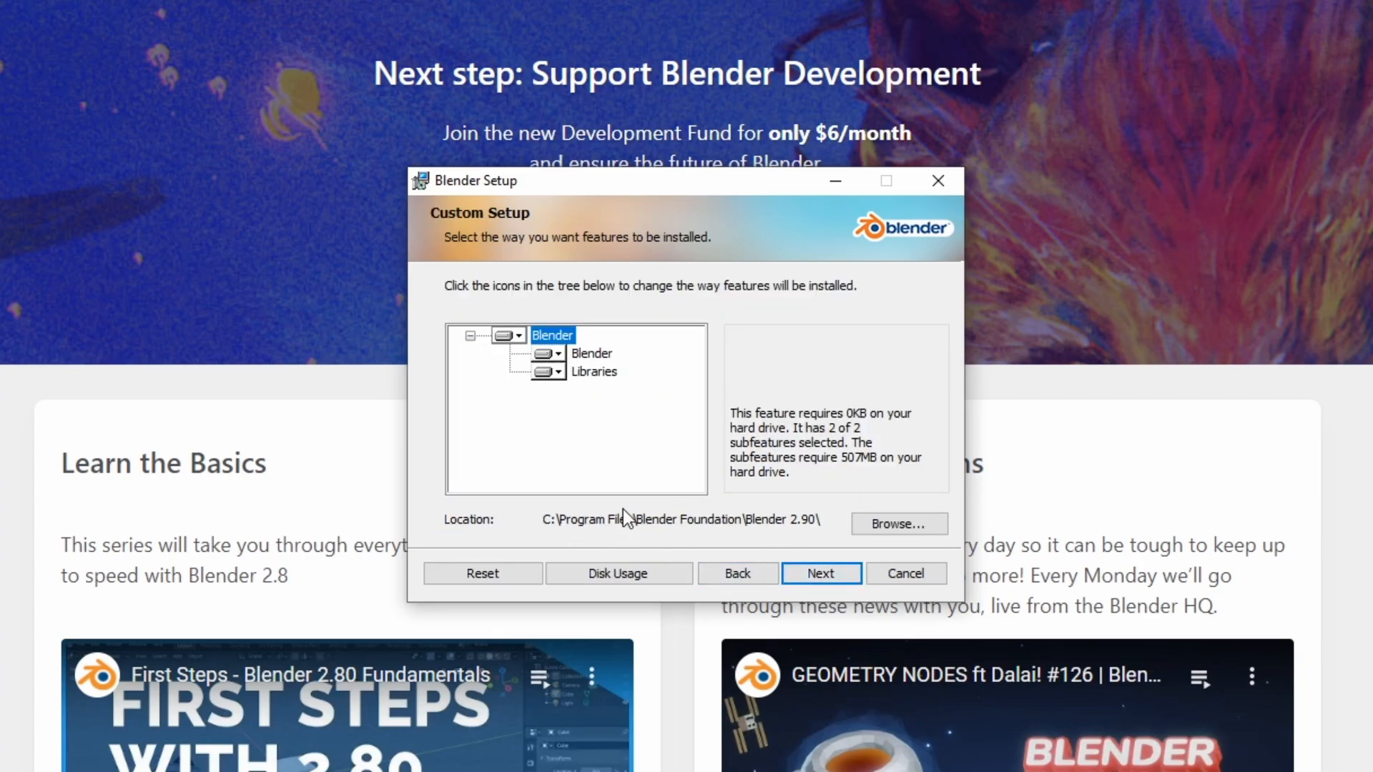
mouse_move(608, 525)
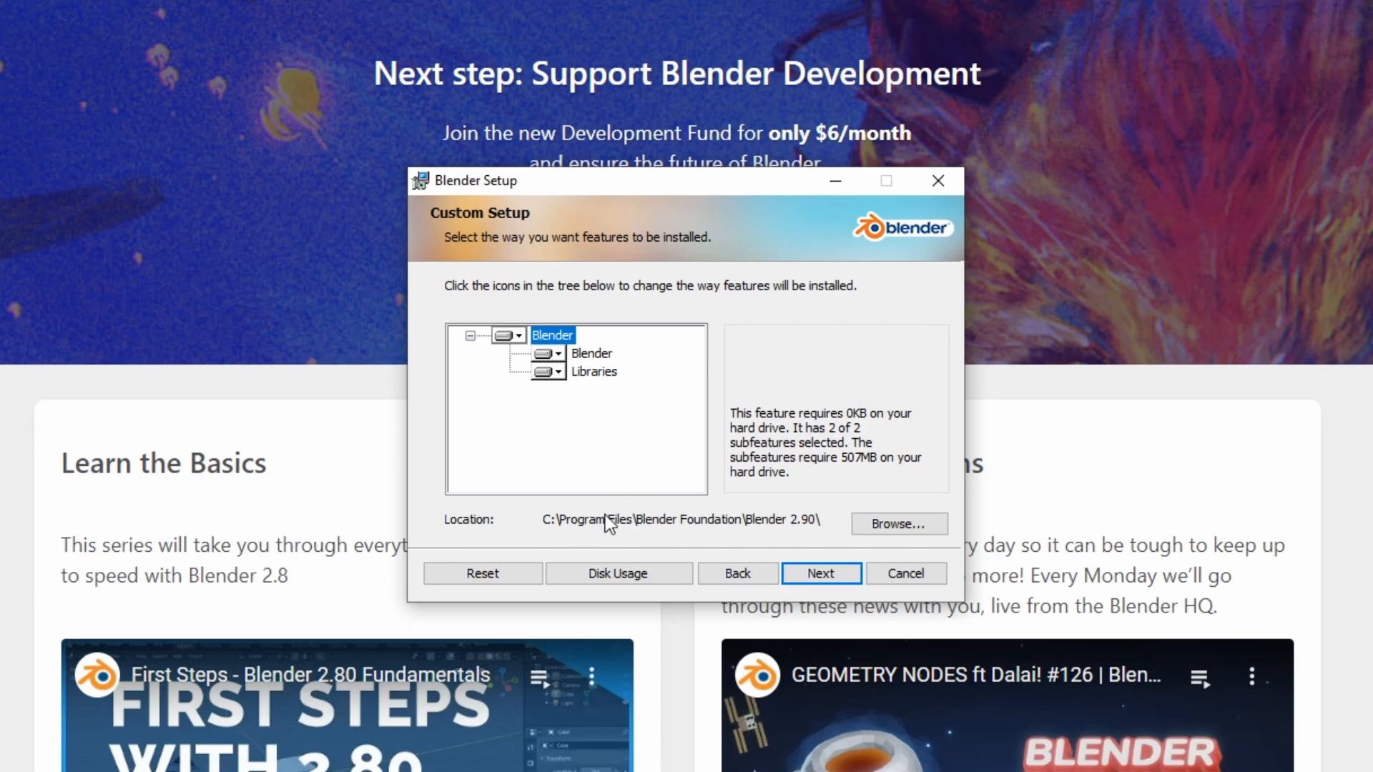
mouse_move(744, 527)
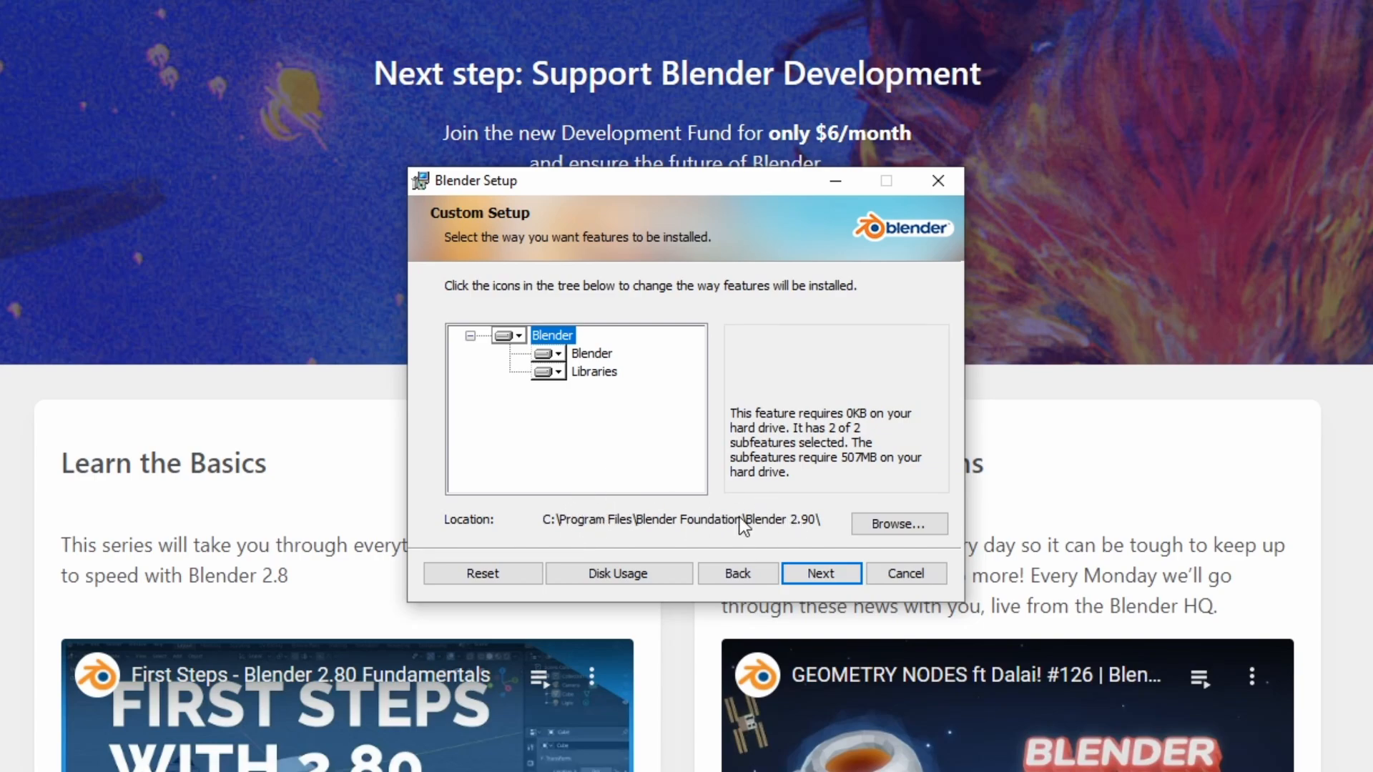
mouse_move(567, 535)
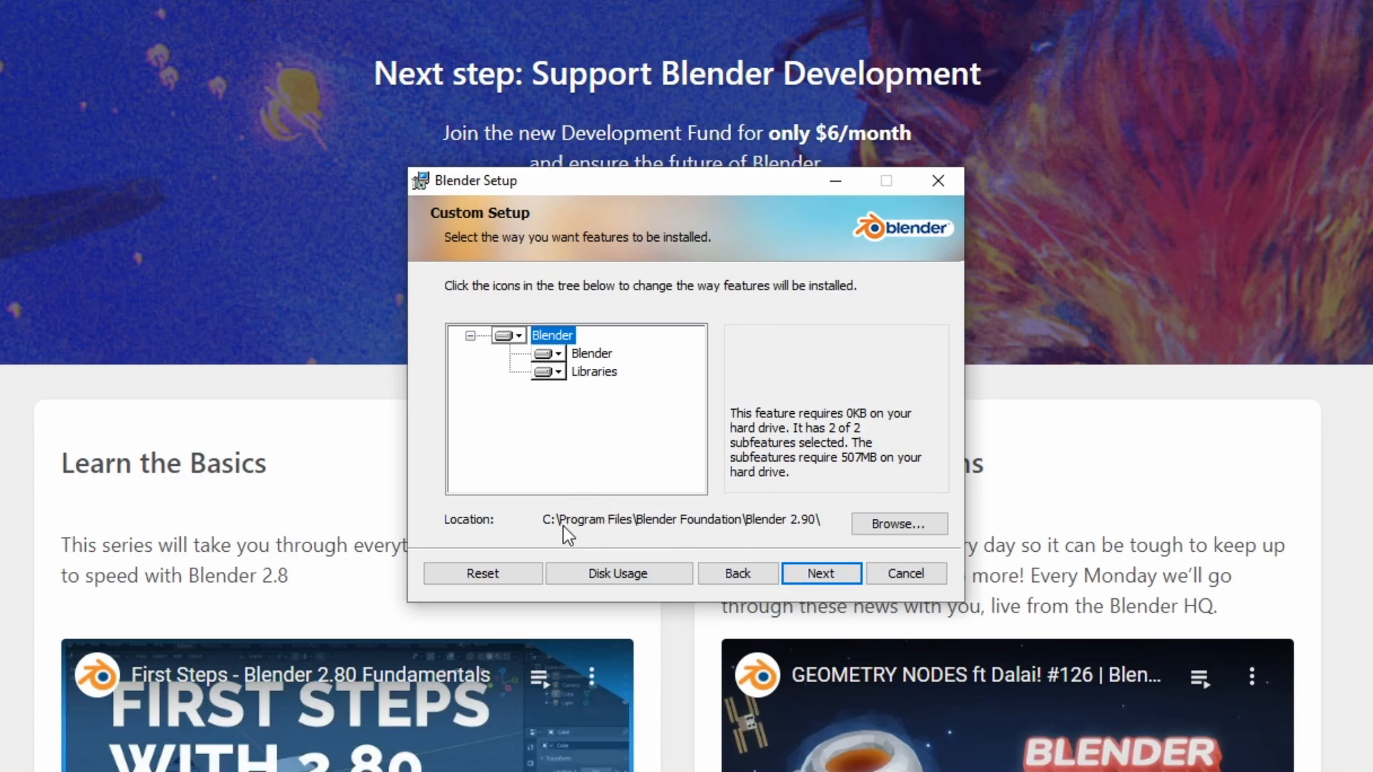
mouse_move(552, 535)
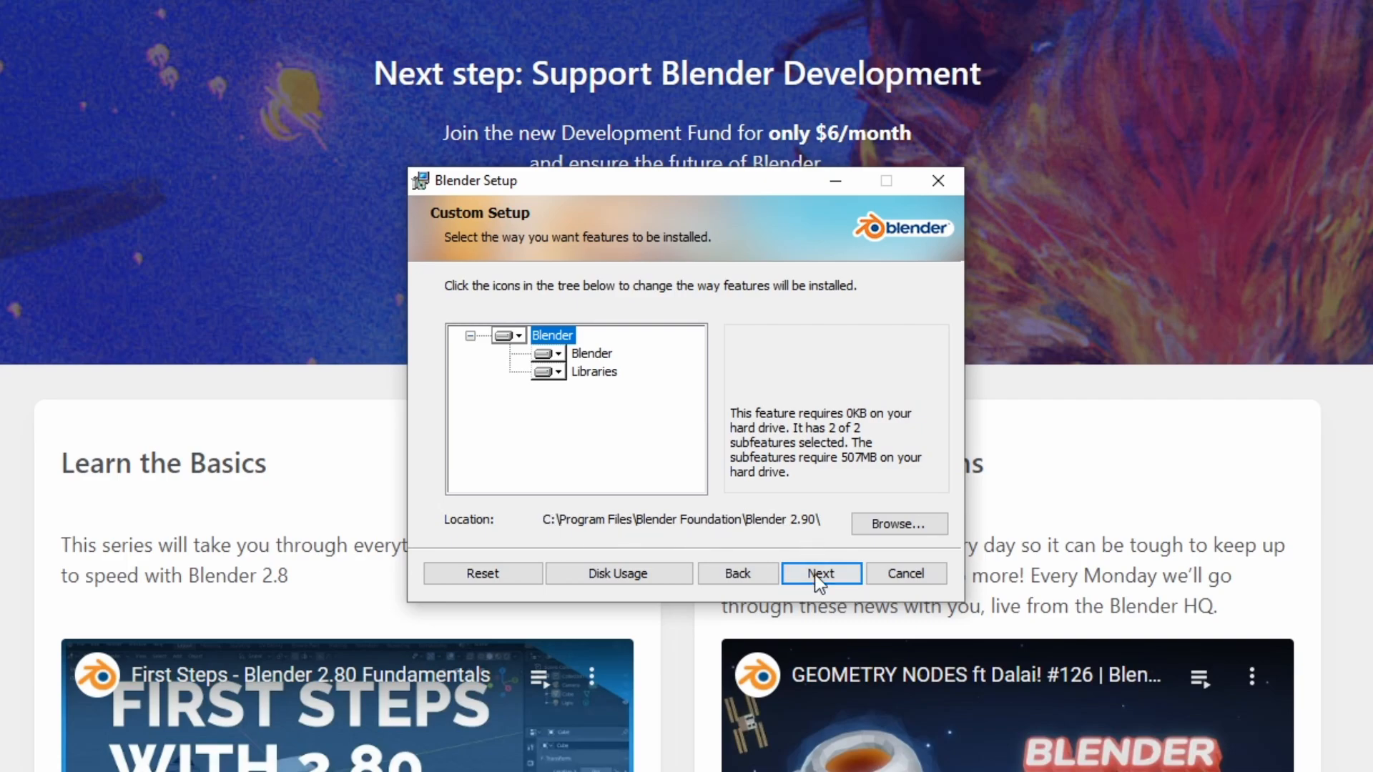
click(822, 573)
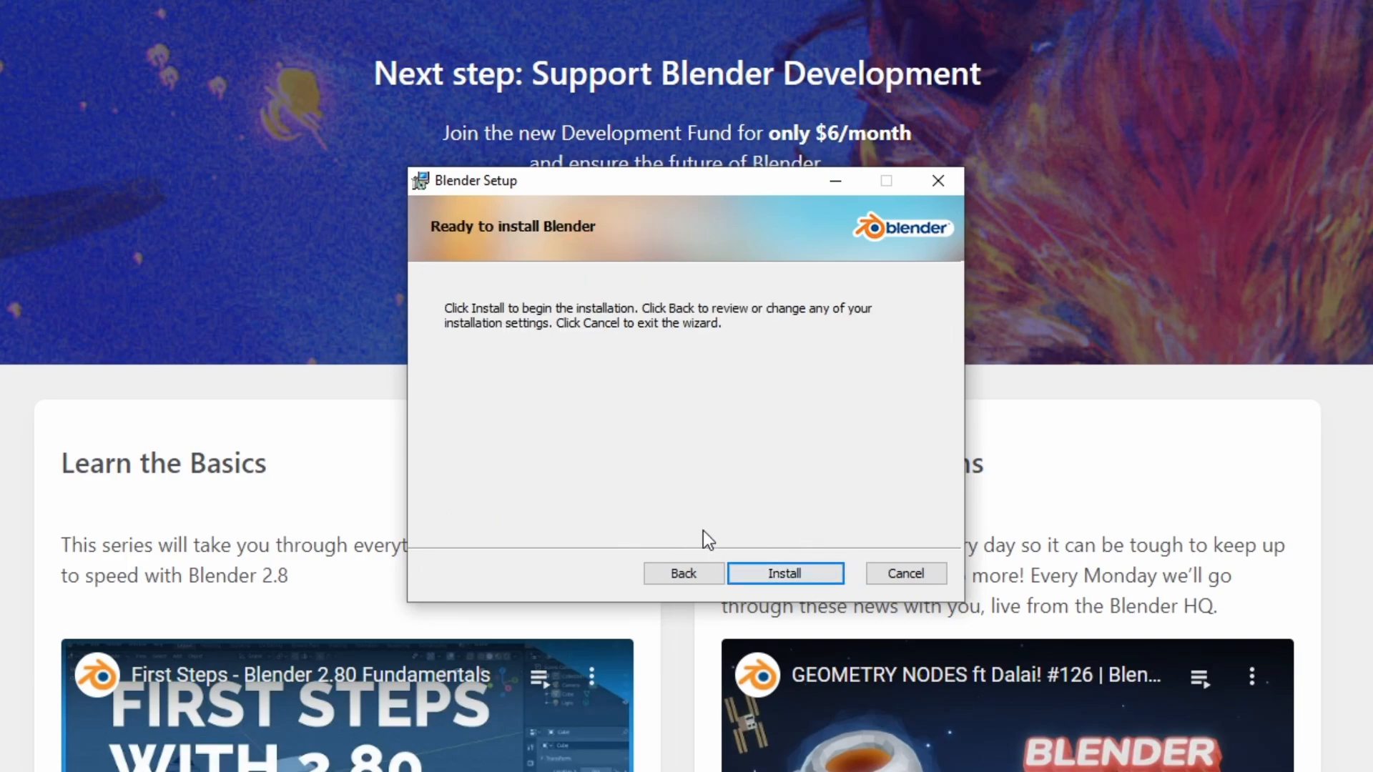
click(786, 574)
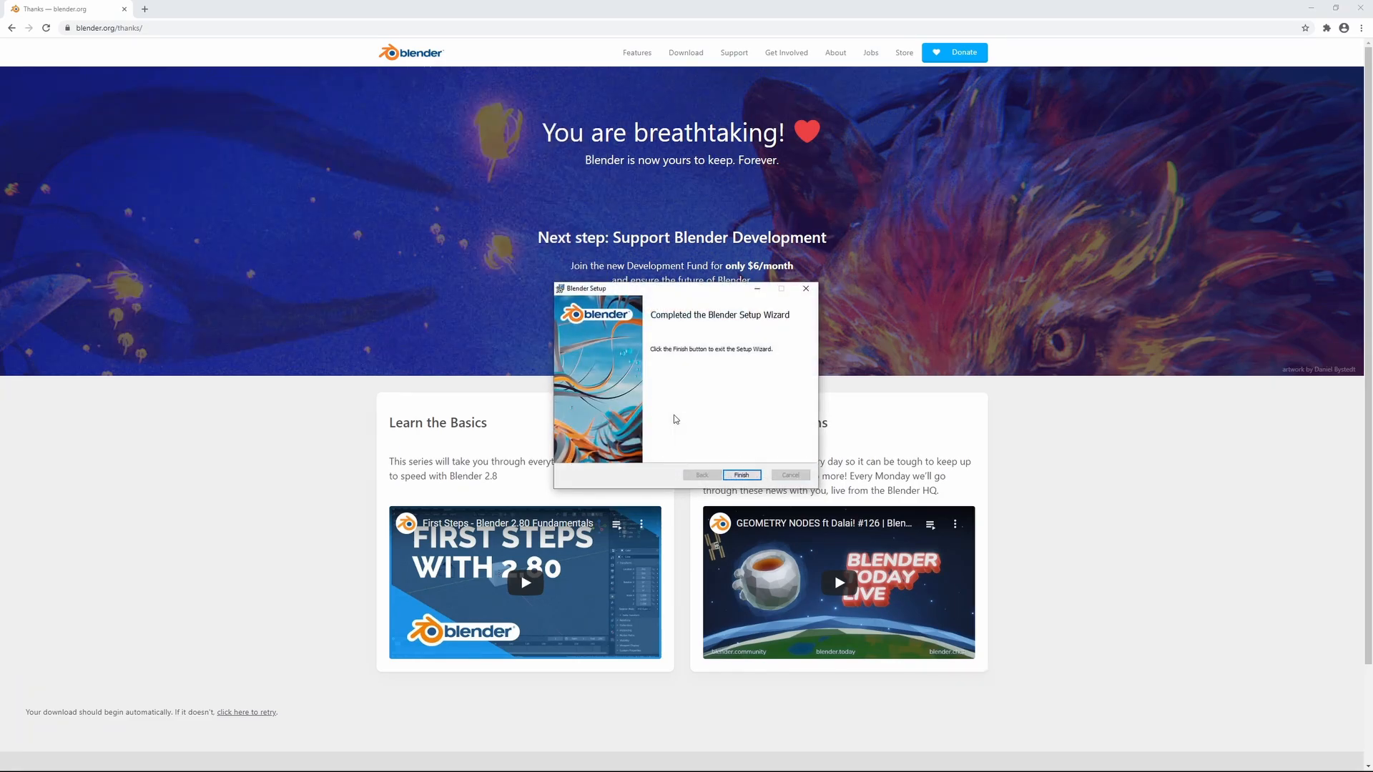
mouse_move(706, 427)
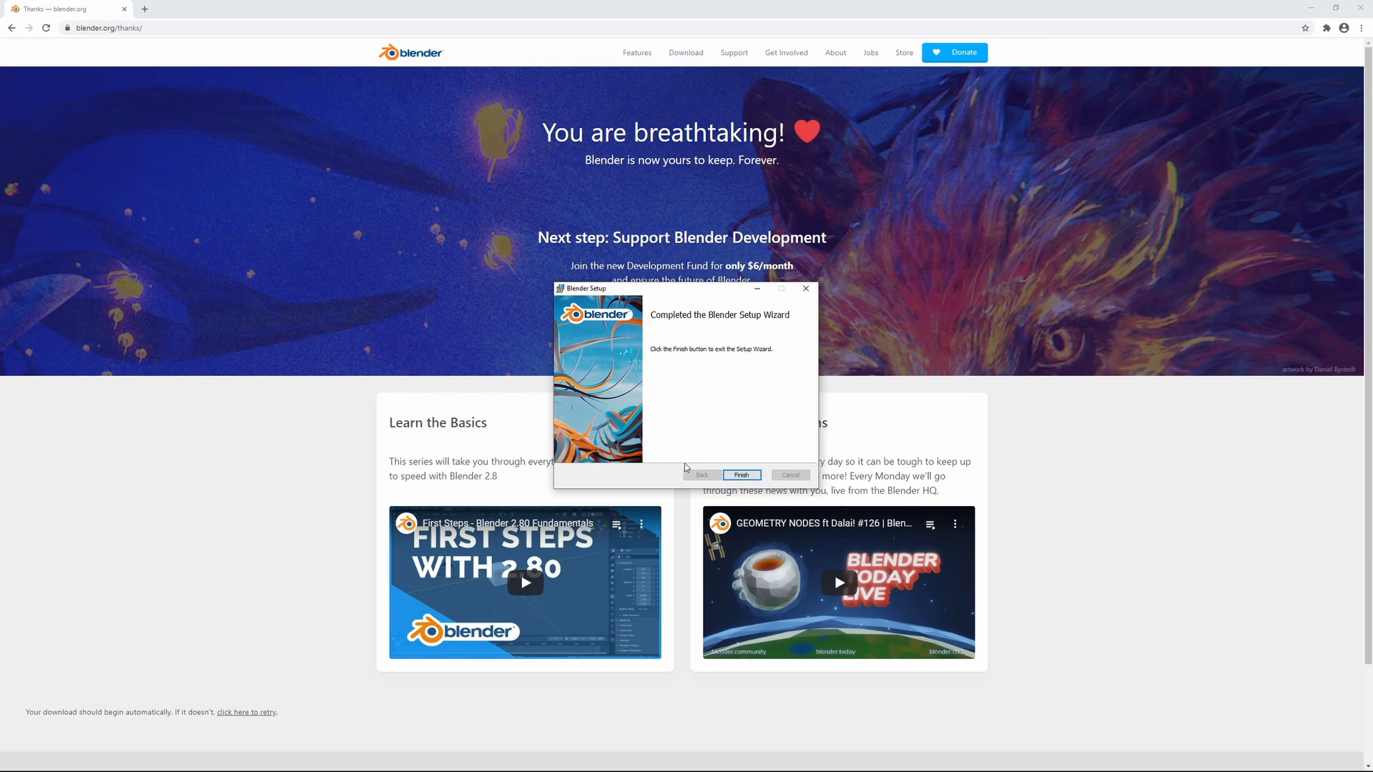
Finish the setup wizard and minimize Chrome to show the desktop.
click(741, 475)
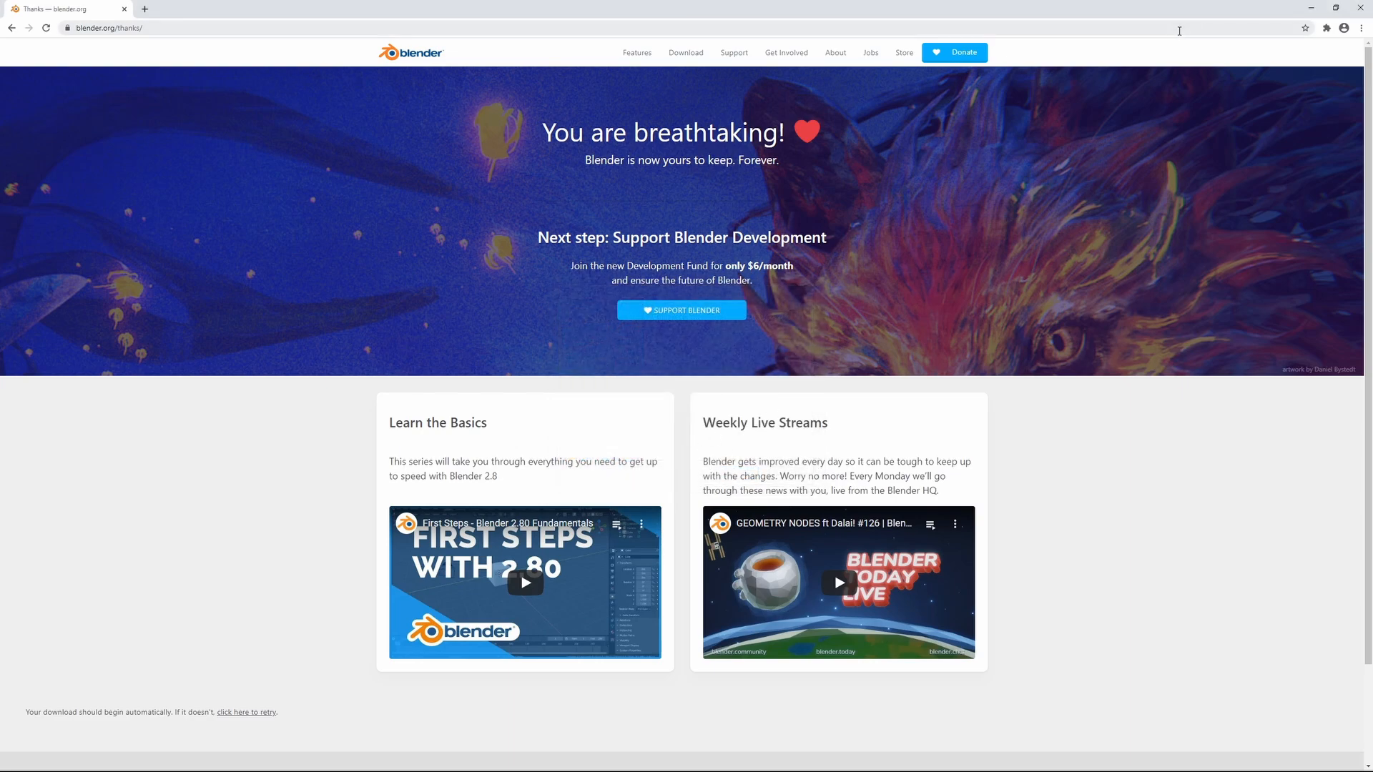
click(1360, 7)
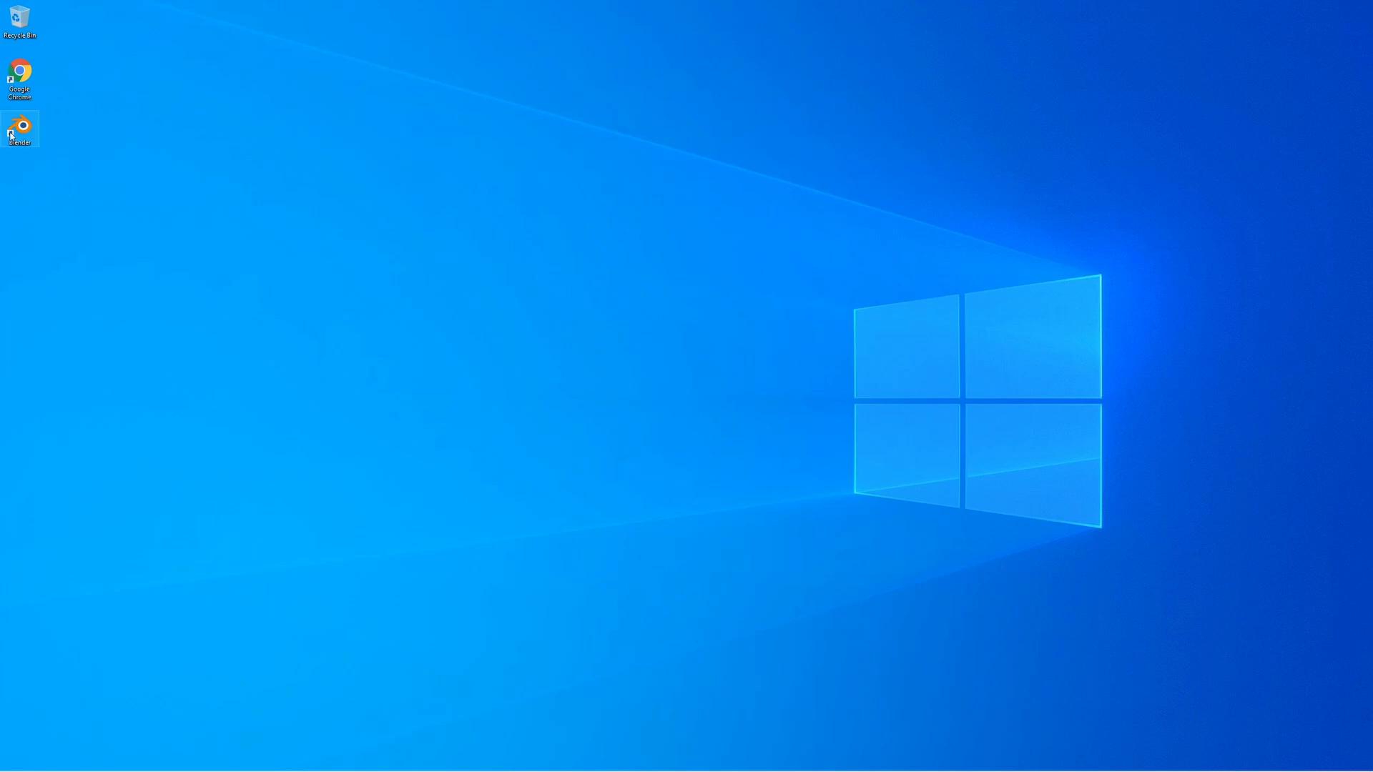
mouse_move(26, 126)
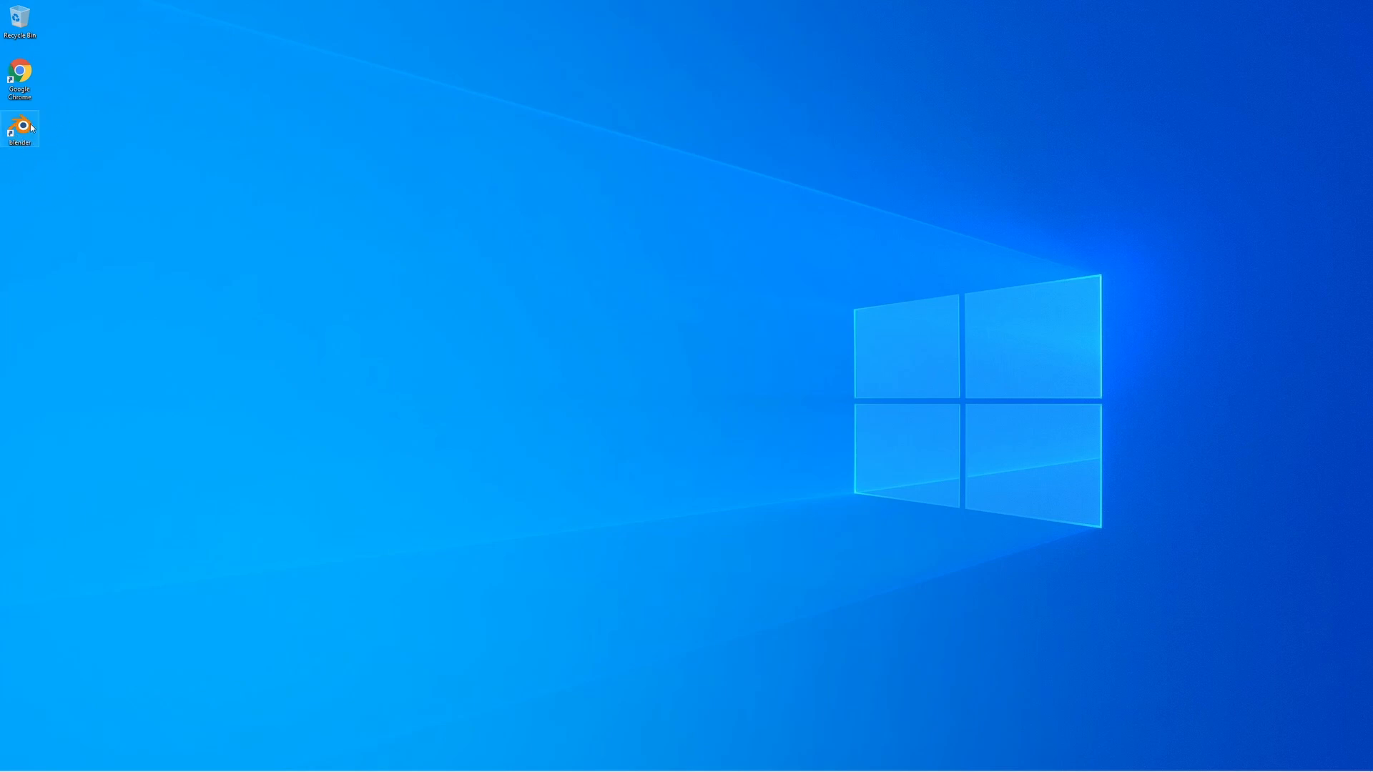
Launch Blender 2.90.1 from the desktop shortcut and dismiss the quick setup splash.
double_click(20, 126)
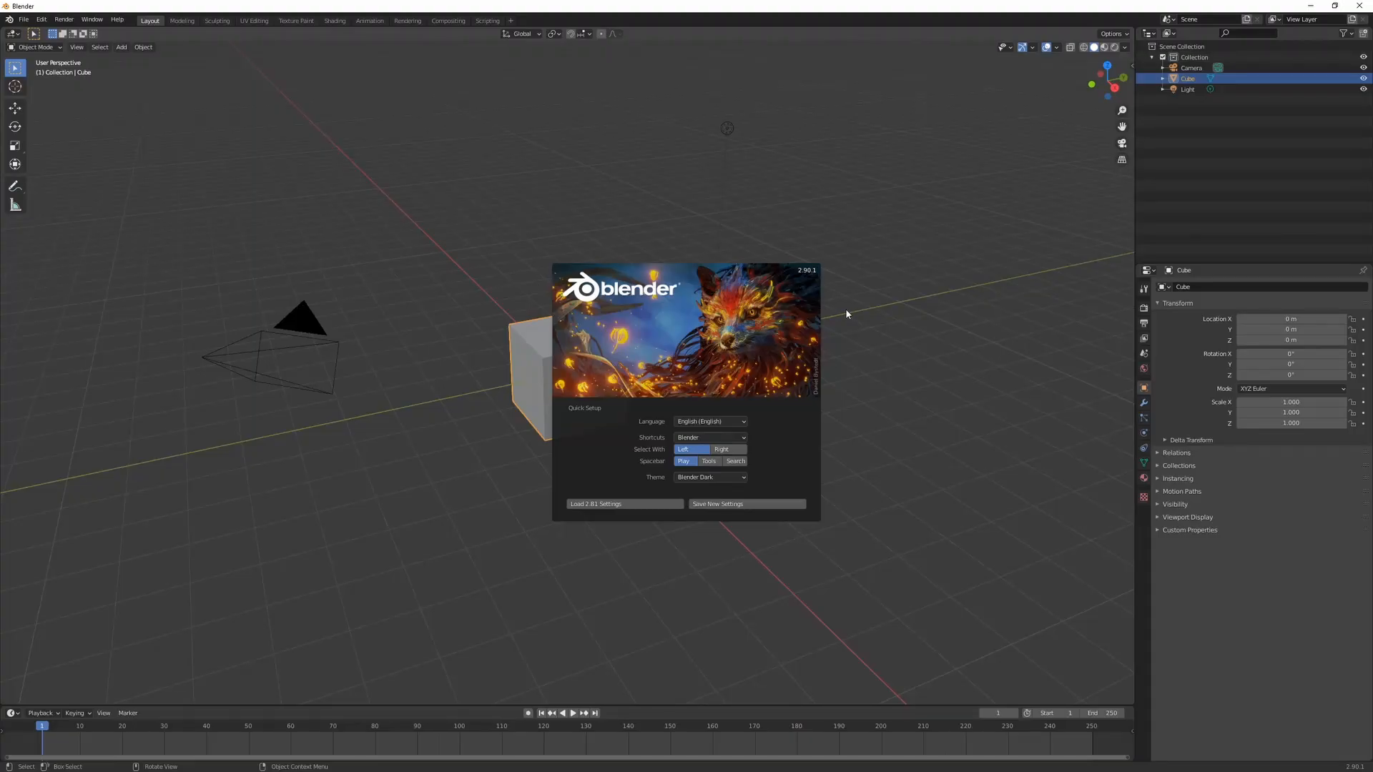
mouse_move(795, 328)
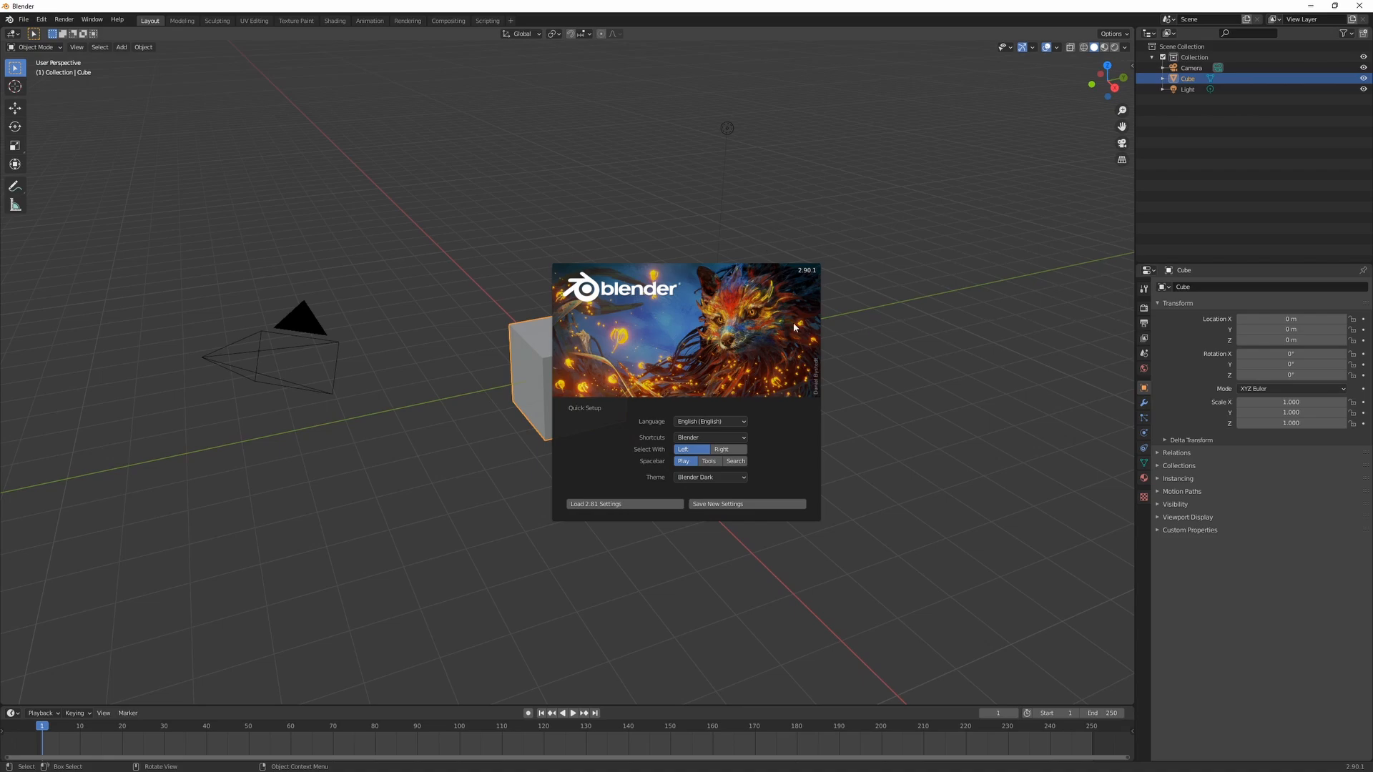
mouse_move(890, 365)
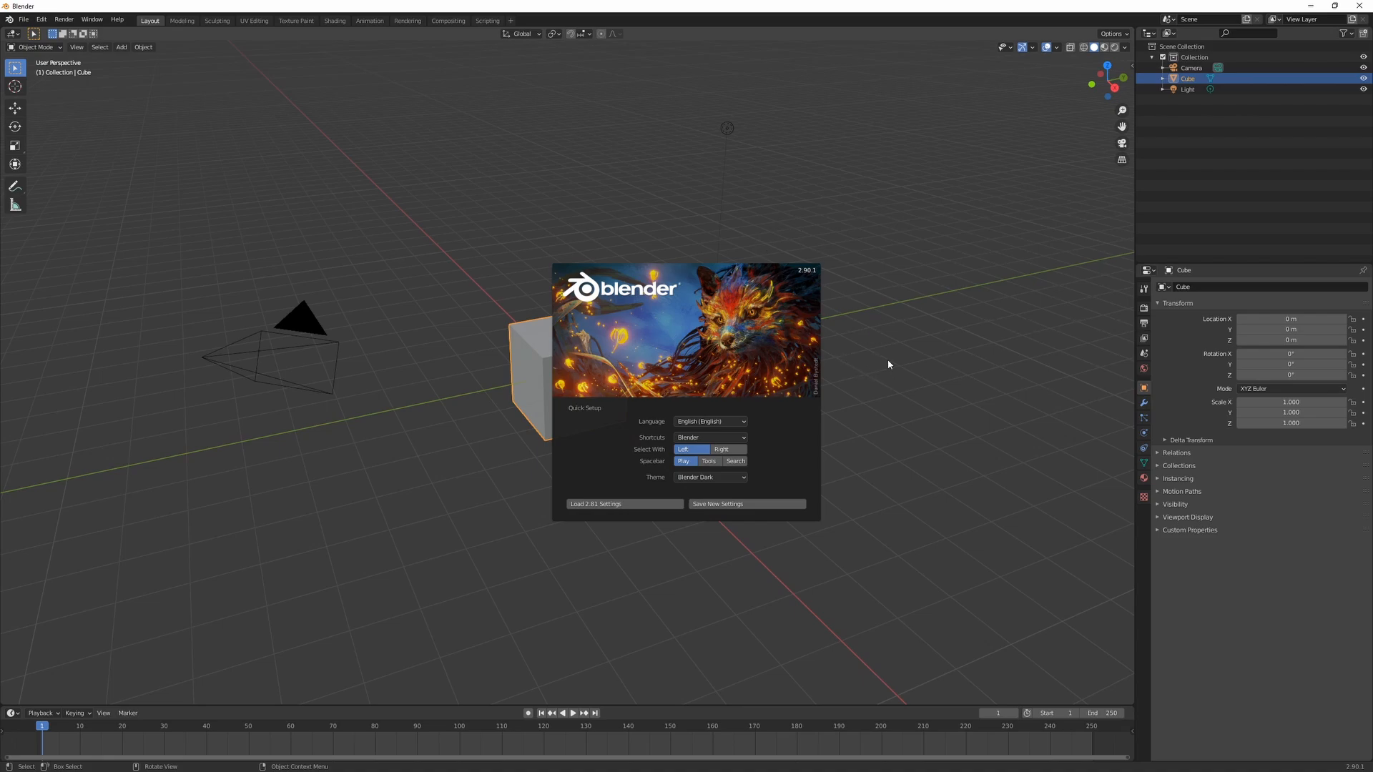
mouse_move(988, 280)
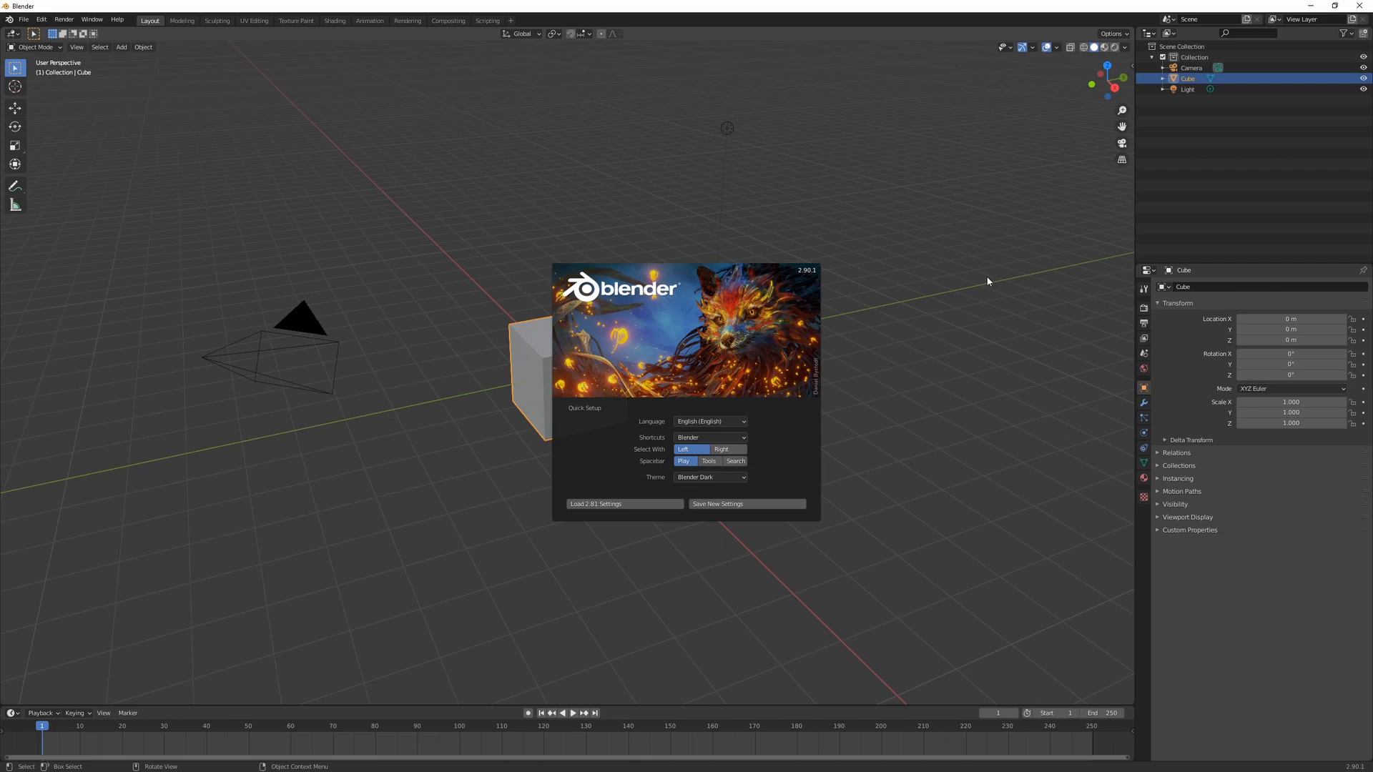
click(986, 280)
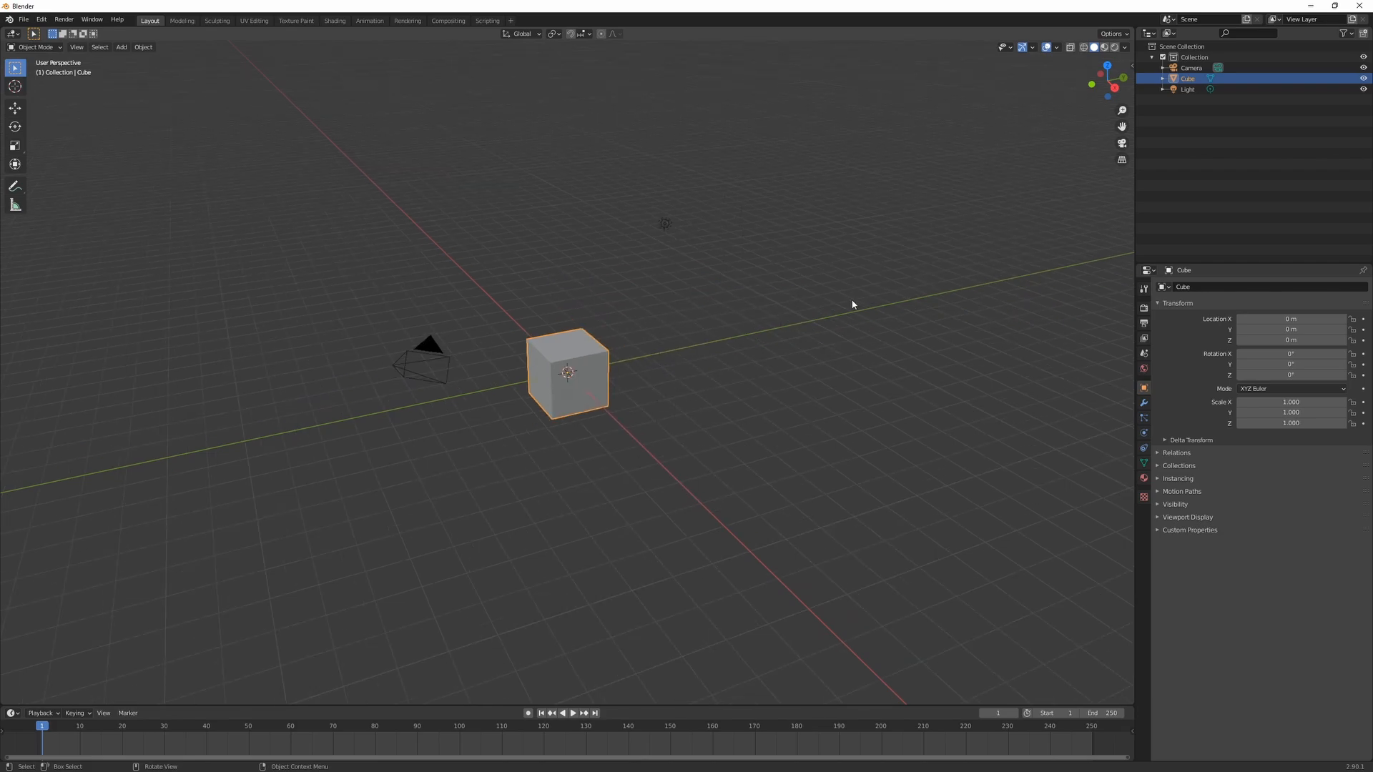